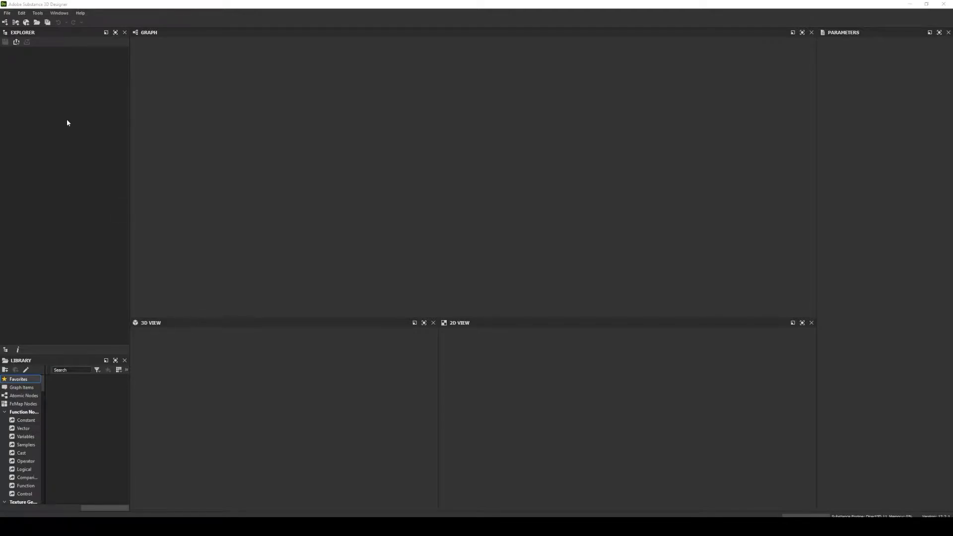
mouse_move(71, 63)
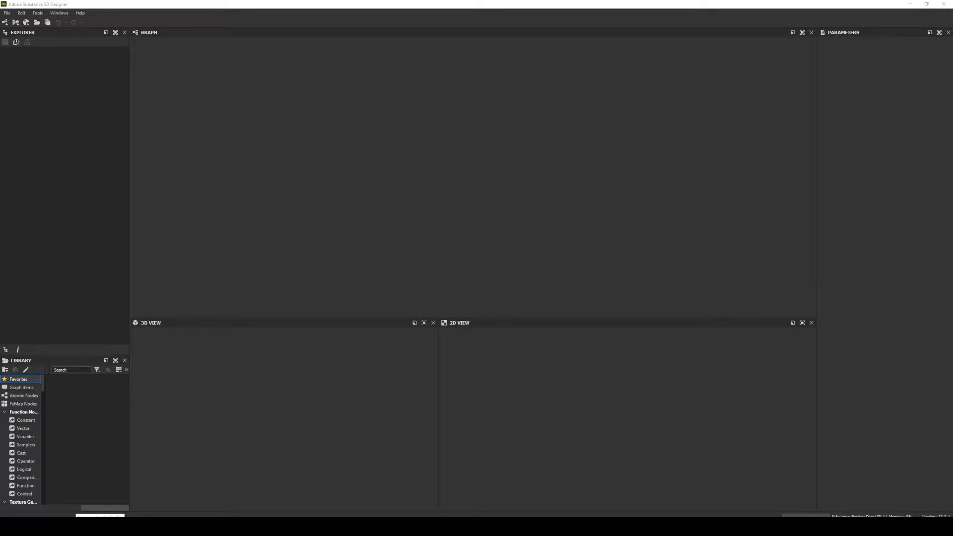
Open the File menu to reveal the New submenu of graph types
click(6, 13)
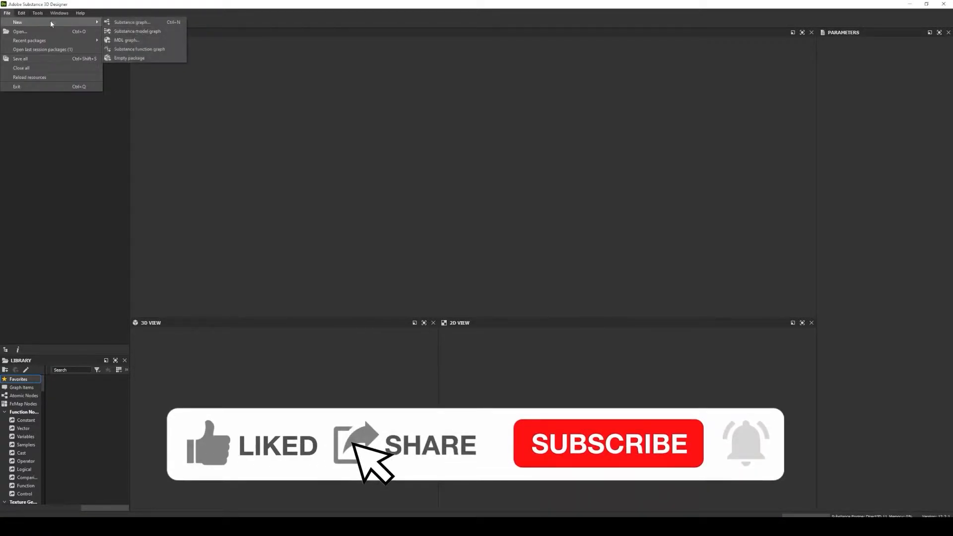
Create a Substance graph from the Empty template, named Vfx_Template
click(131, 22)
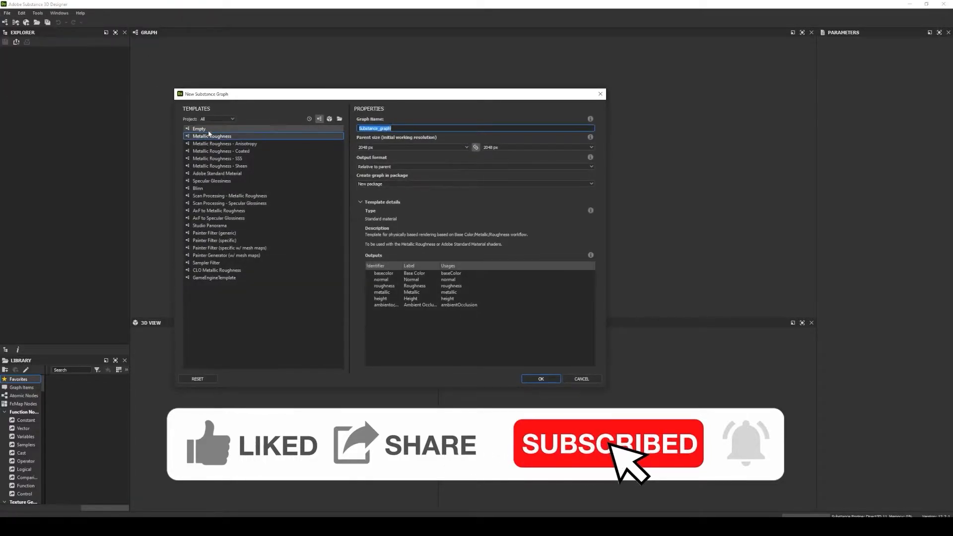
click(198, 128)
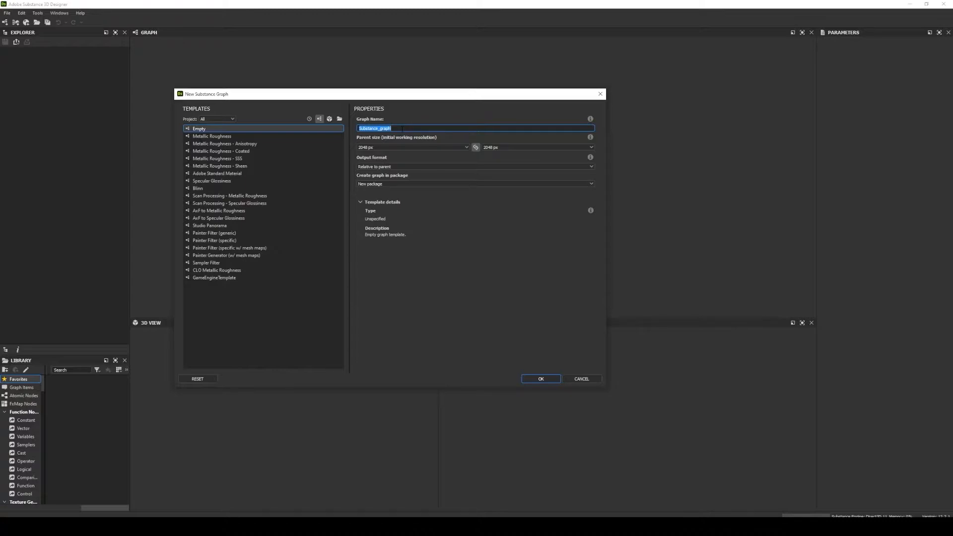
text(v)
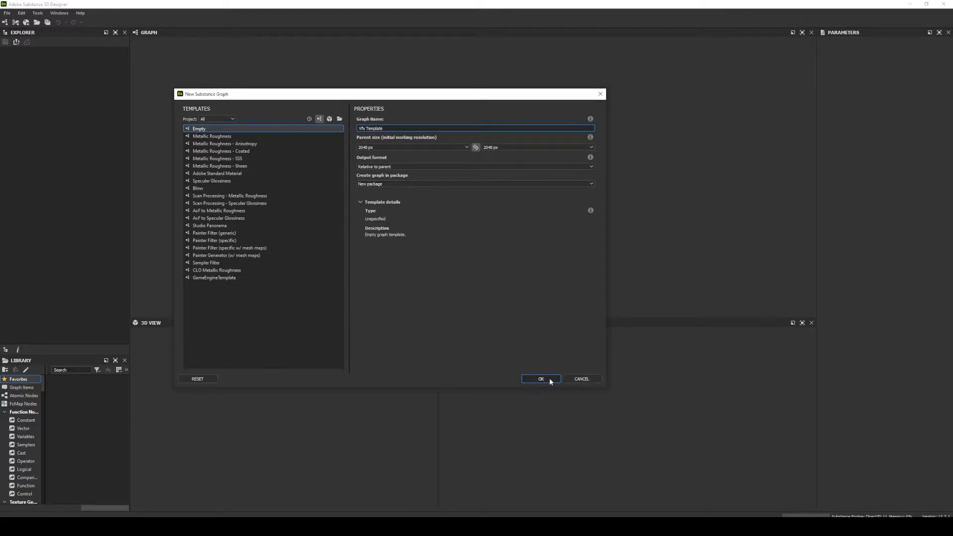
click(539, 379)
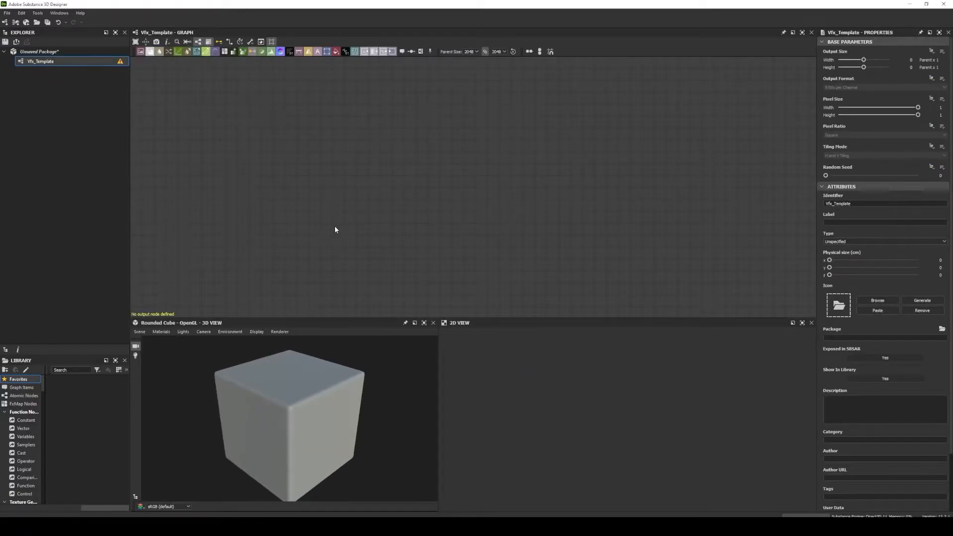
Add an Output node via node search and label it ColorTexture
click(41, 61)
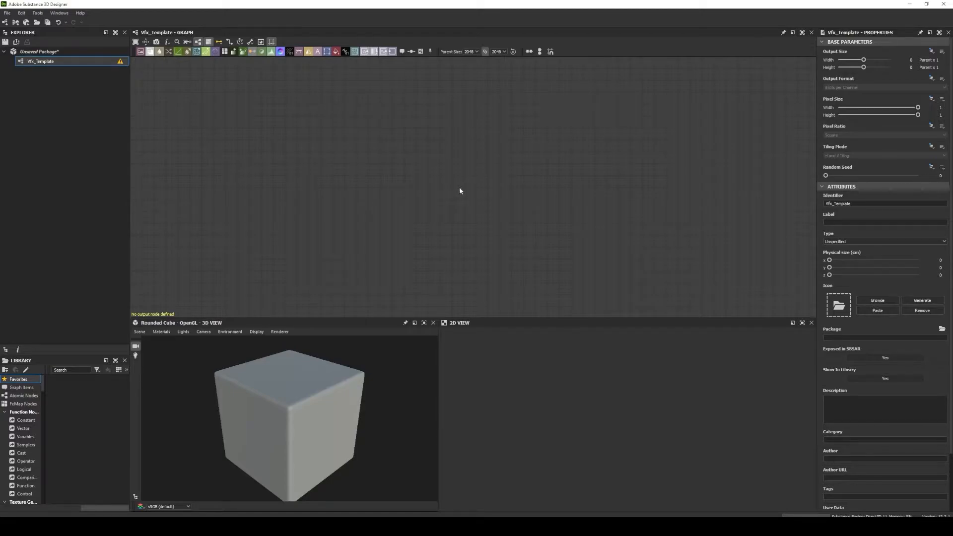
double_click(460, 191)
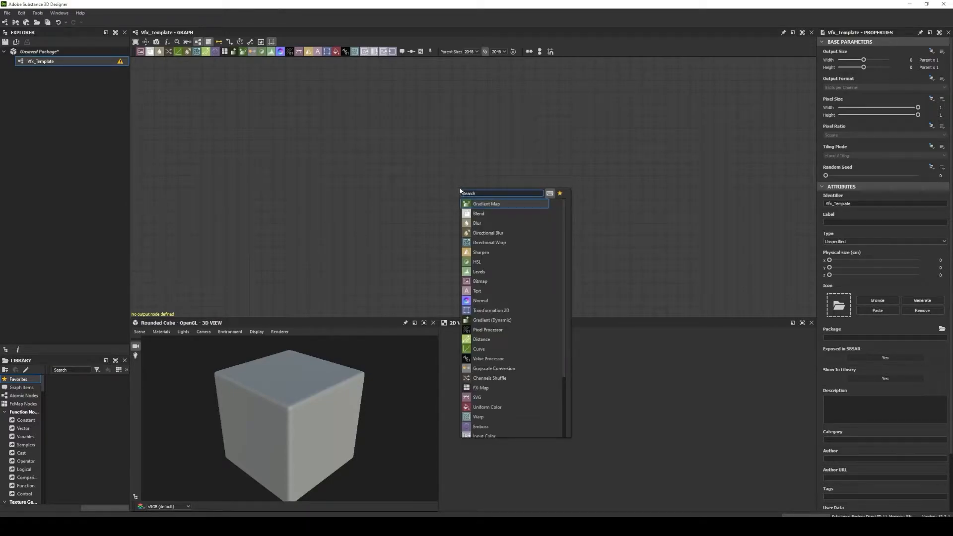
text(out)
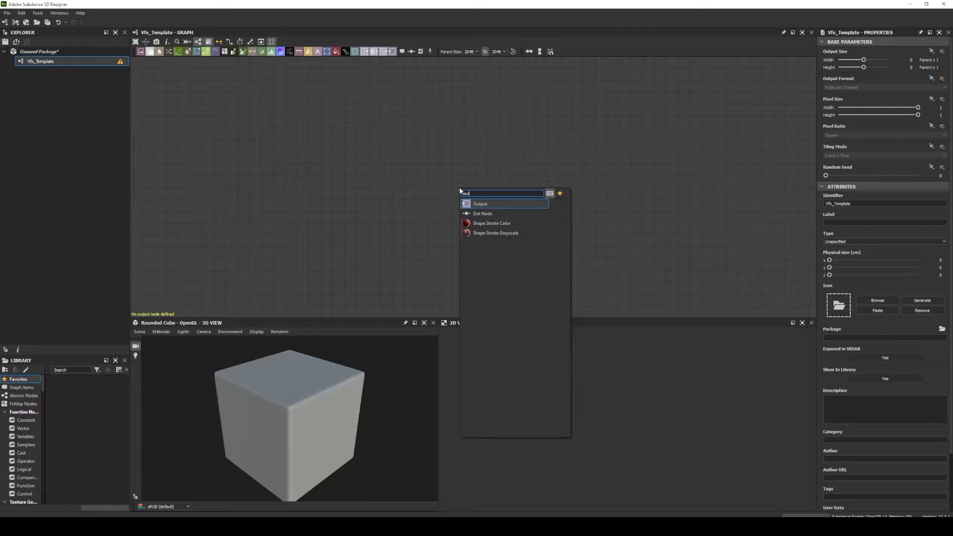
click(480, 203)
text(Color)
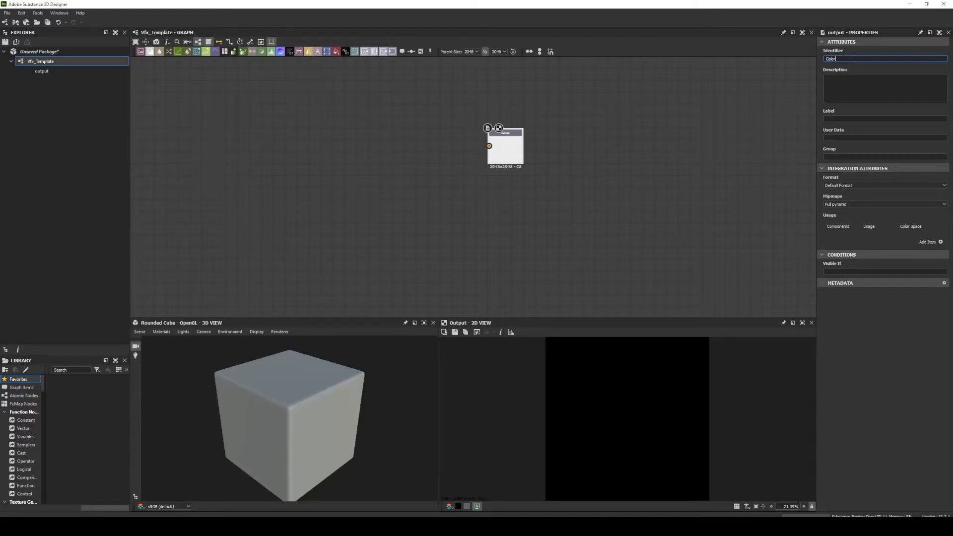
text(1)
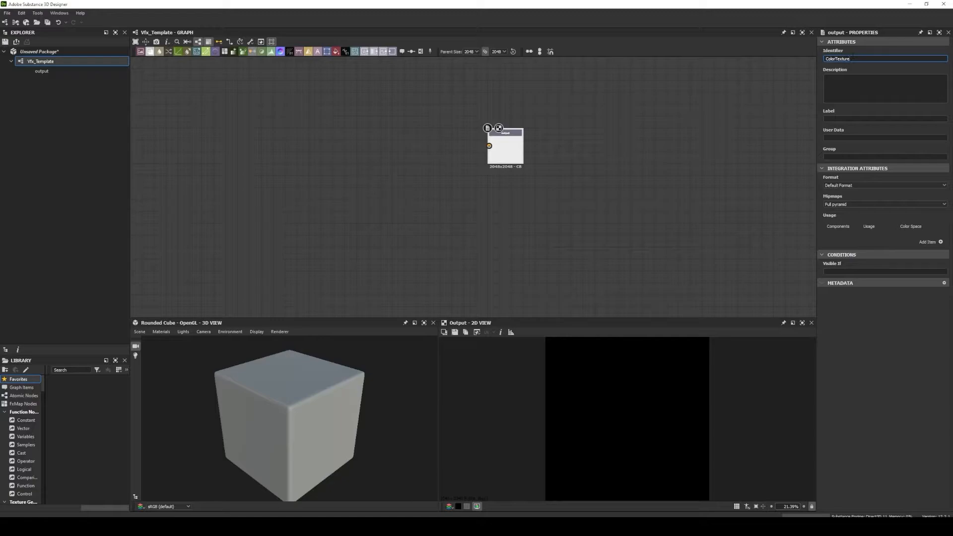
click(885, 118)
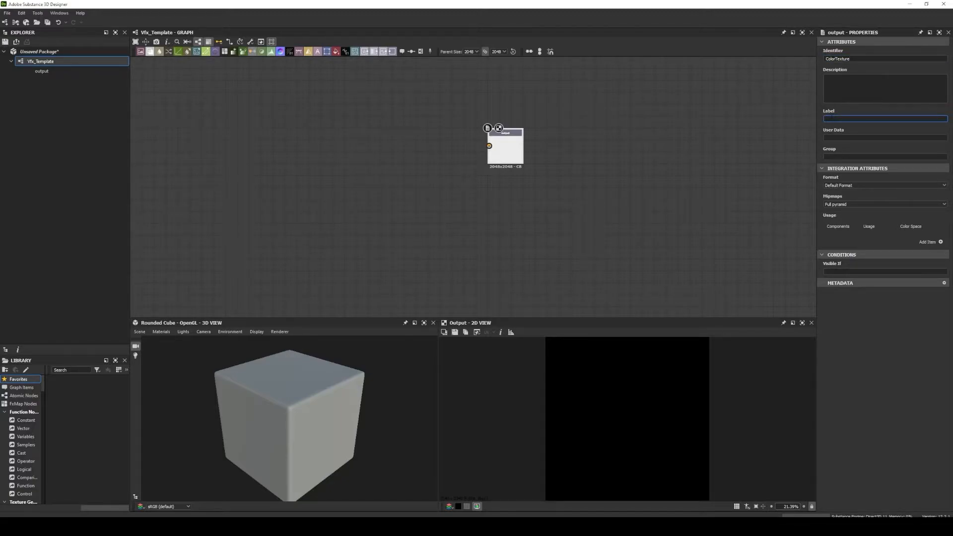
text(Color Te)
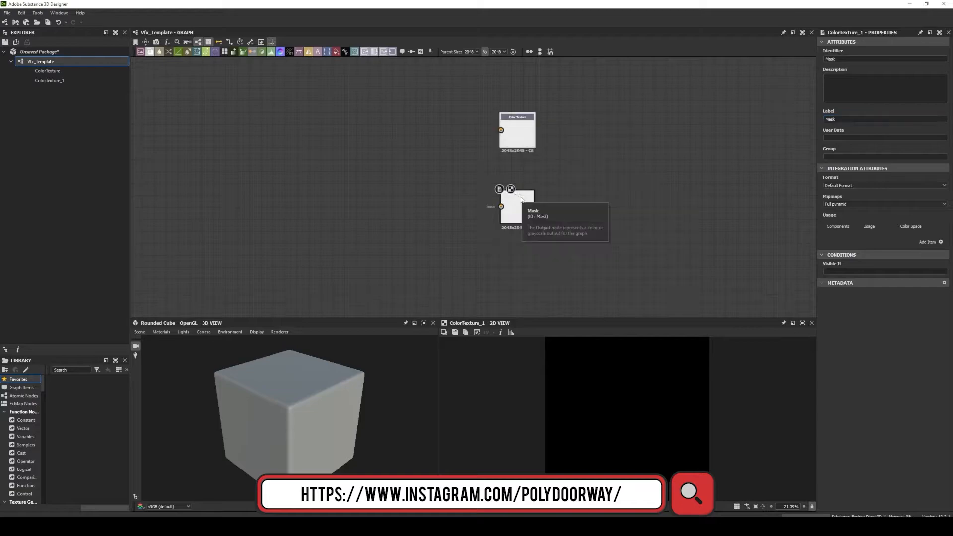
mouse_move(483, 181)
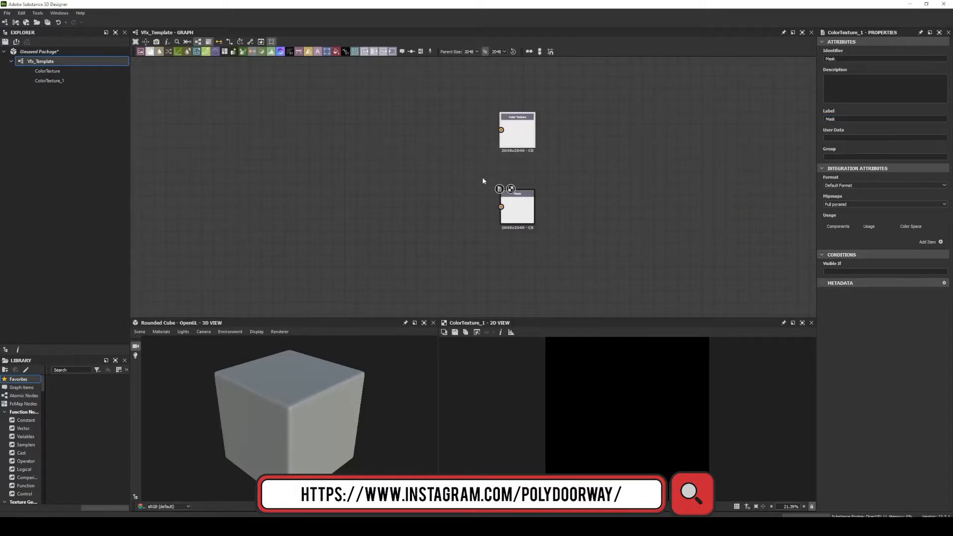
mouse_move(514, 170)
text(ble)
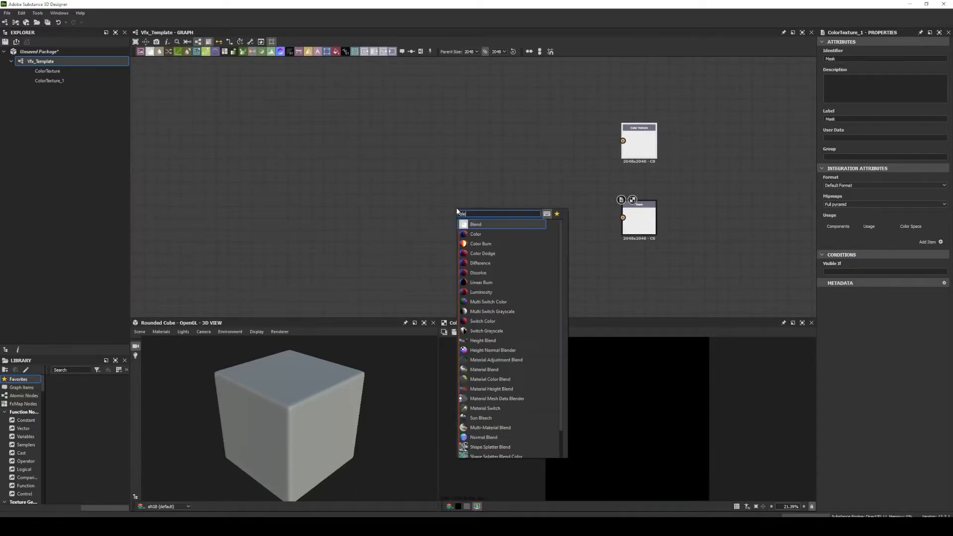
Add a Blend node and set the Uniform Color to grey for ColorTexture
click(476, 225)
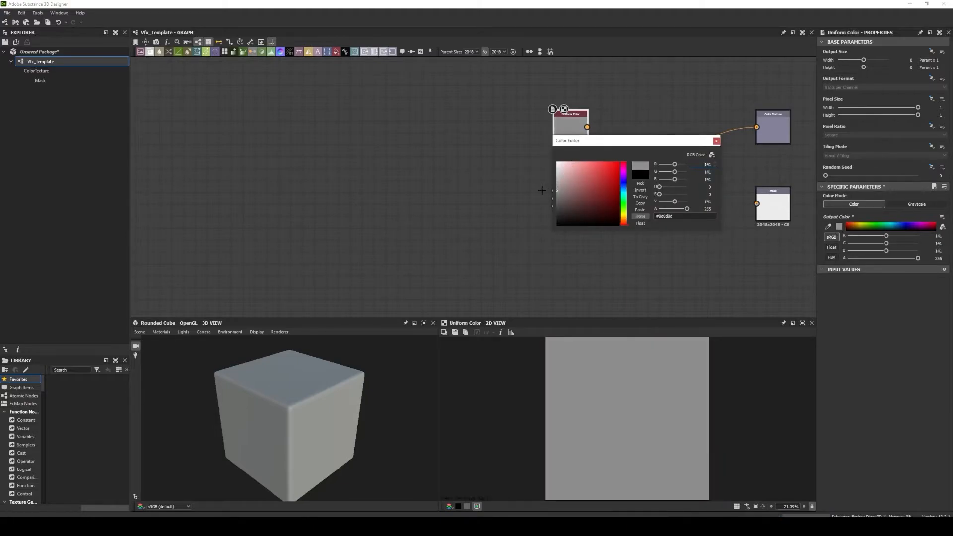
click(716, 141)
text(uni)
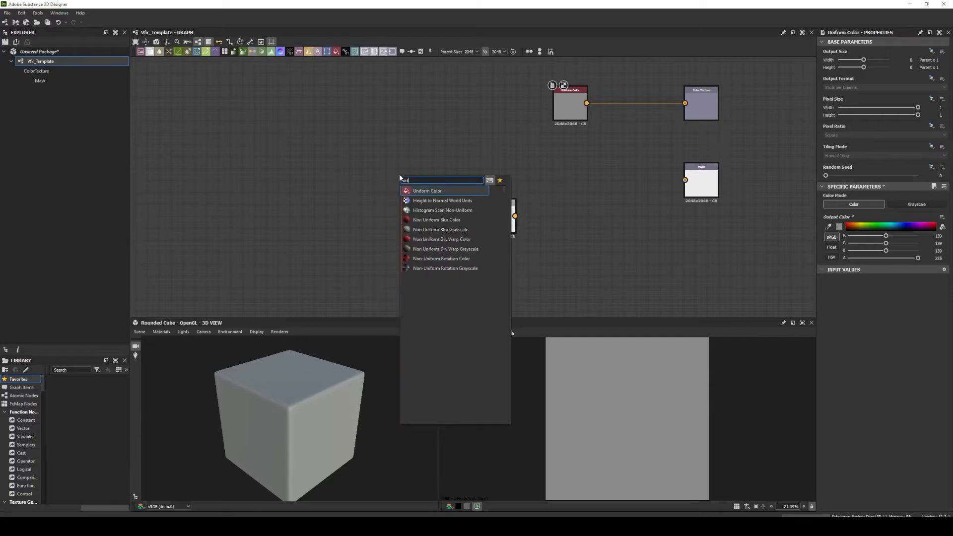
Connect a black Uniform Color node into the Blend node feeding Mask
click(428, 190)
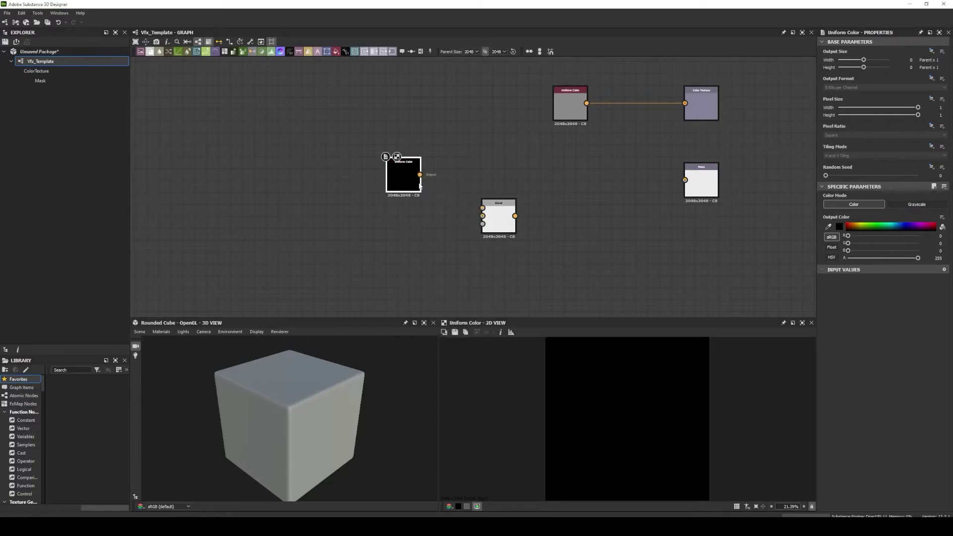
click(916, 204)
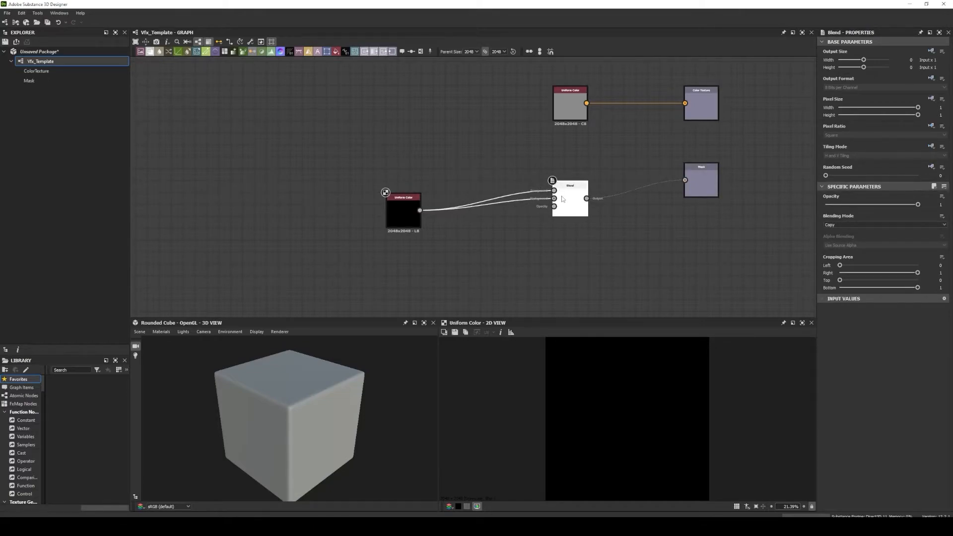
click(403, 212)
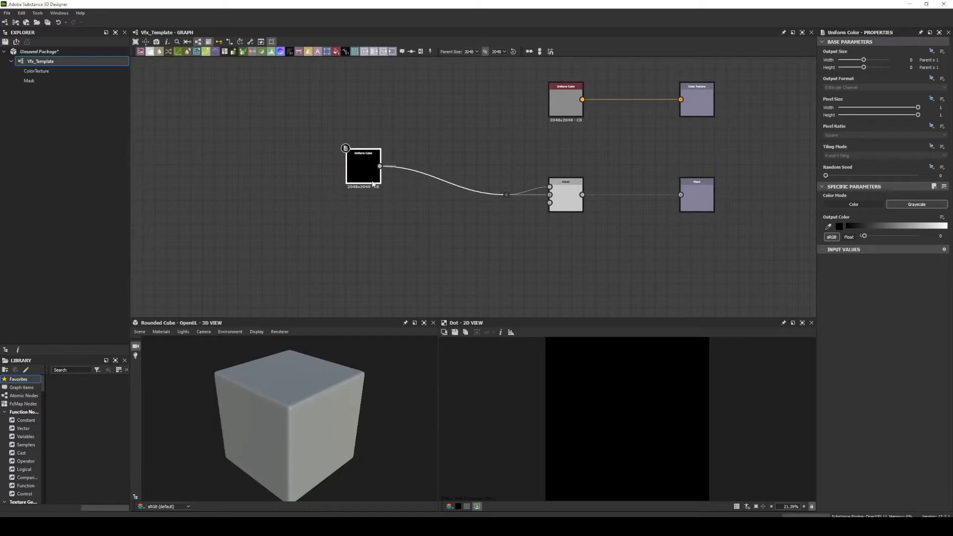
mouse_move(371, 169)
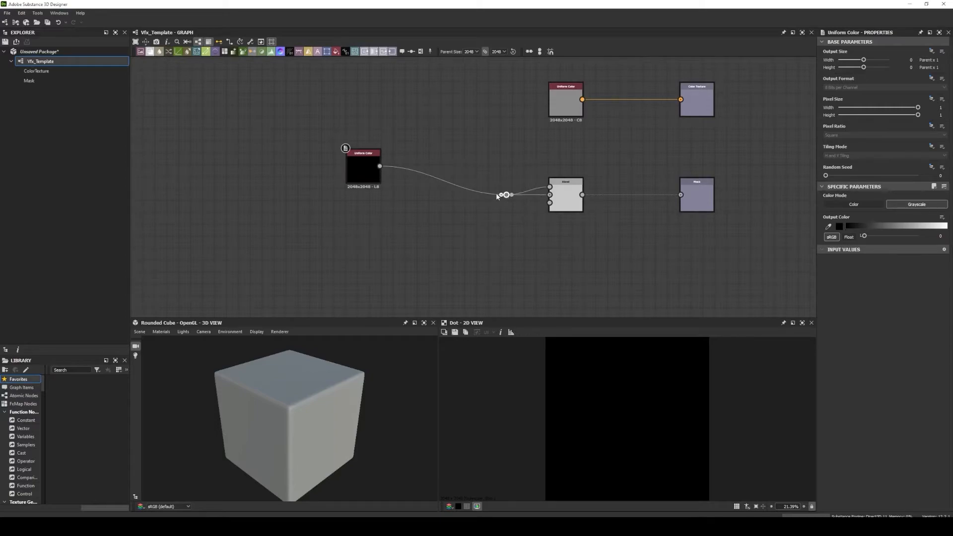
mouse_move(388, 187)
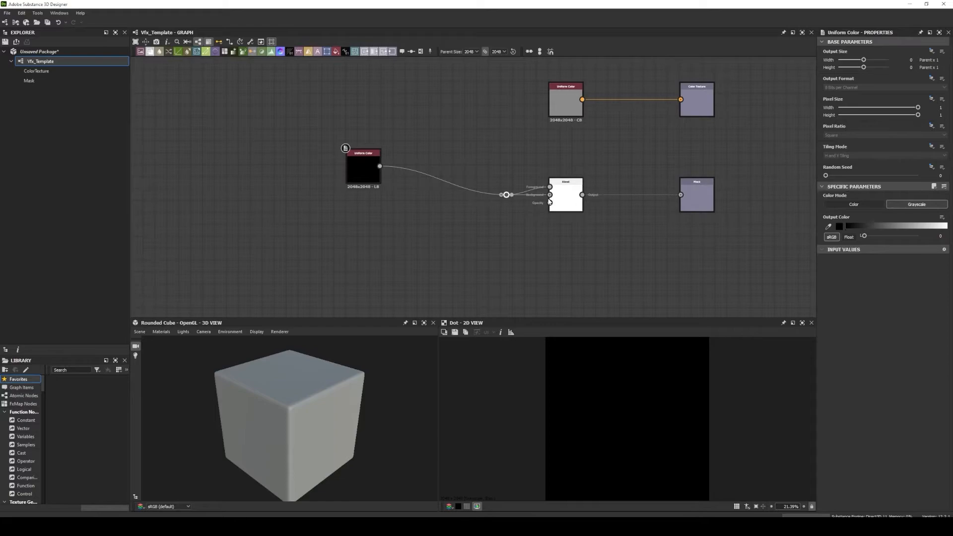
mouse_move(634, 197)
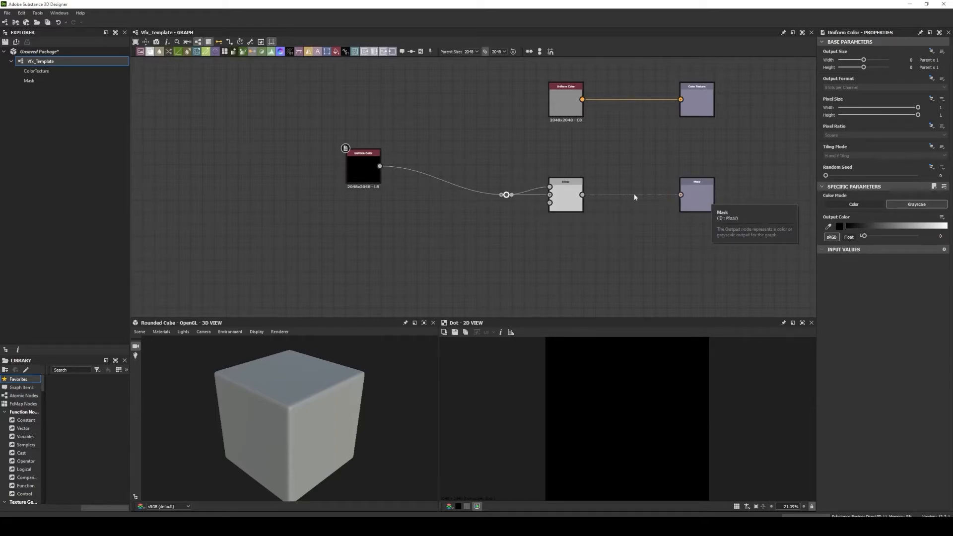
click(565, 195)
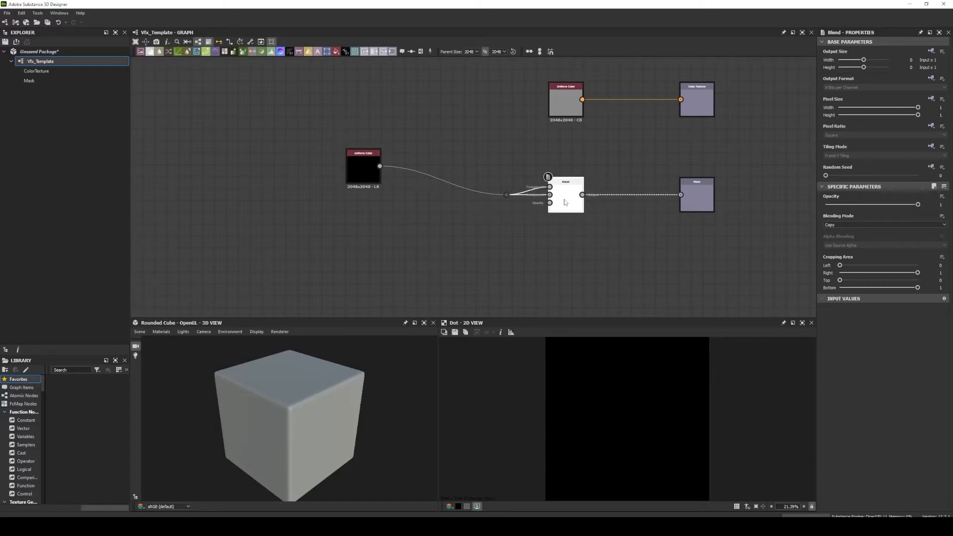
mouse_move(696, 195)
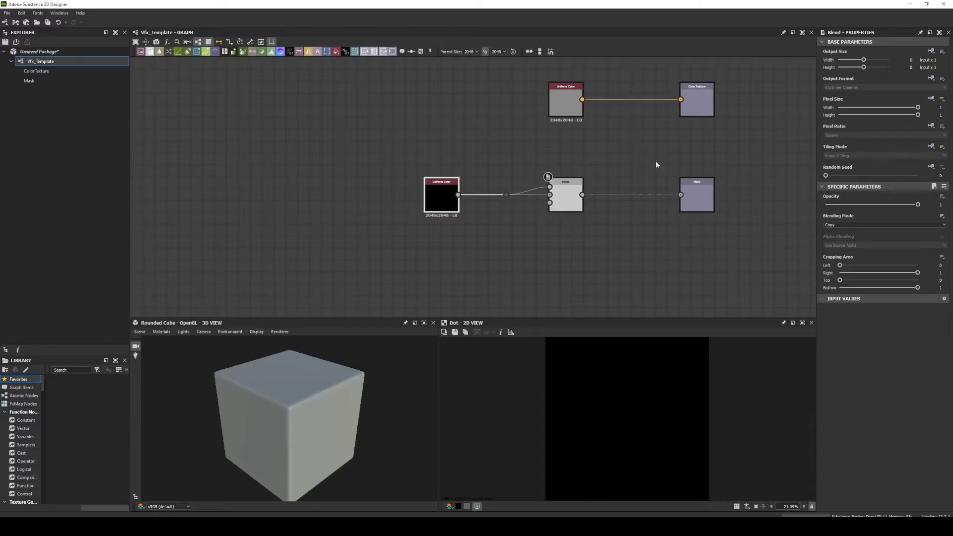
mouse_move(338, 151)
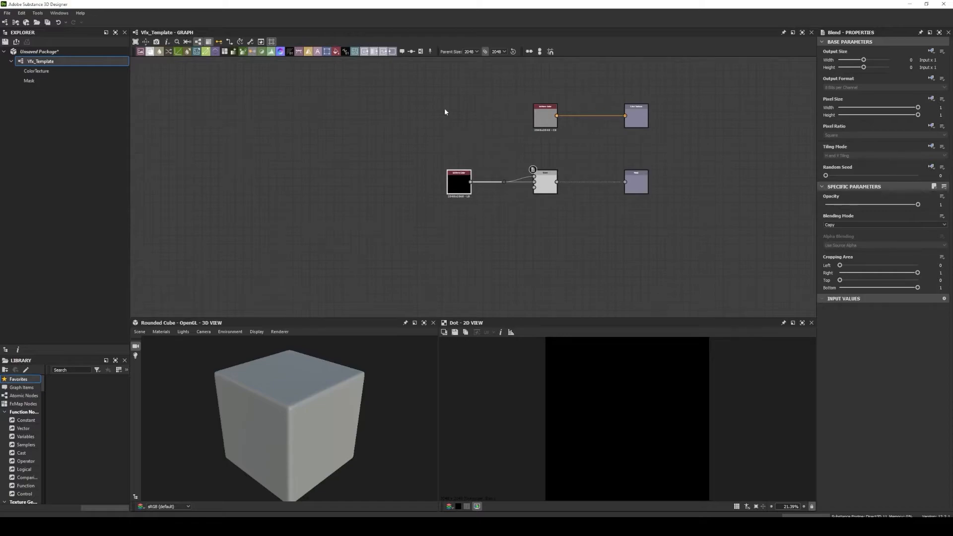
mouse_move(331, 159)
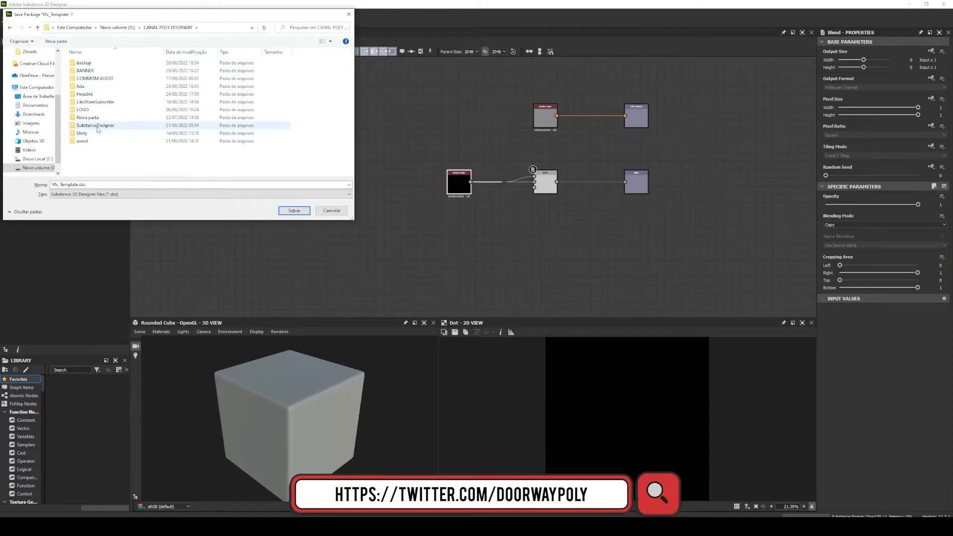
Save the package as Vfx_Template.sbs in SubstanceDesigner > Templates
double_click(94, 125)
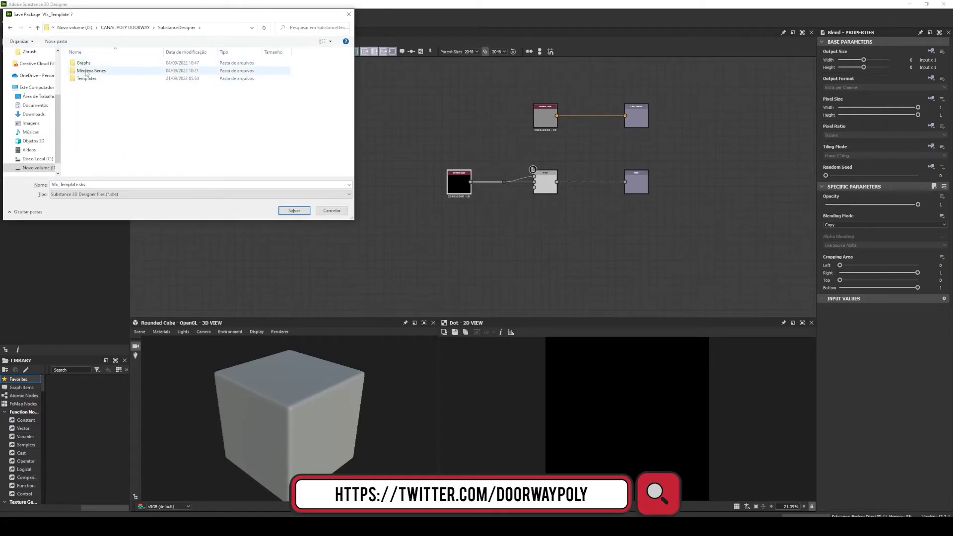
double_click(86, 78)
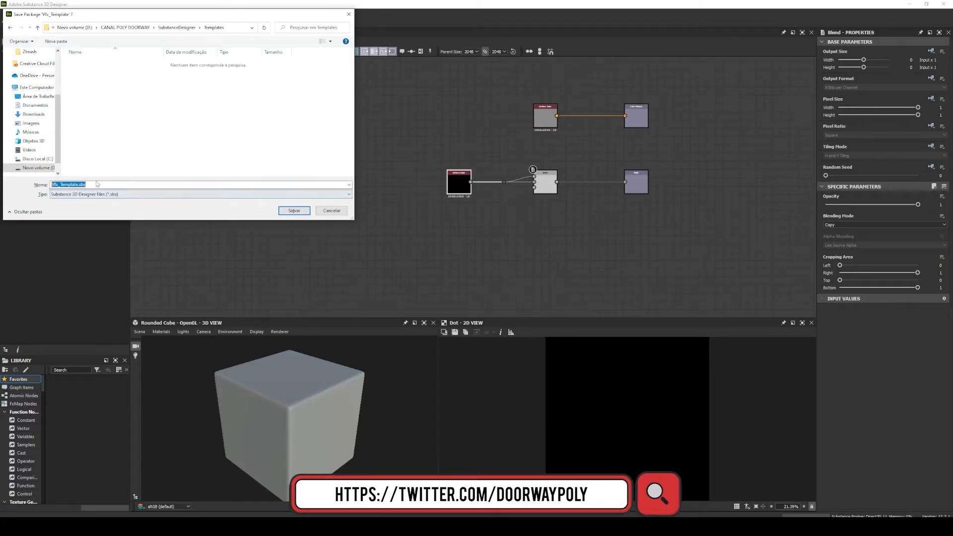
click(294, 211)
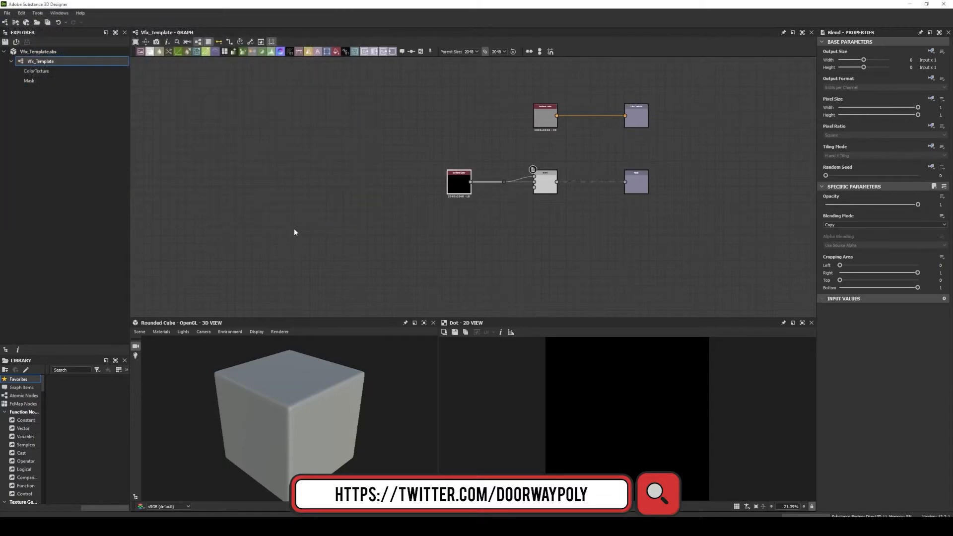
mouse_move(106, 87)
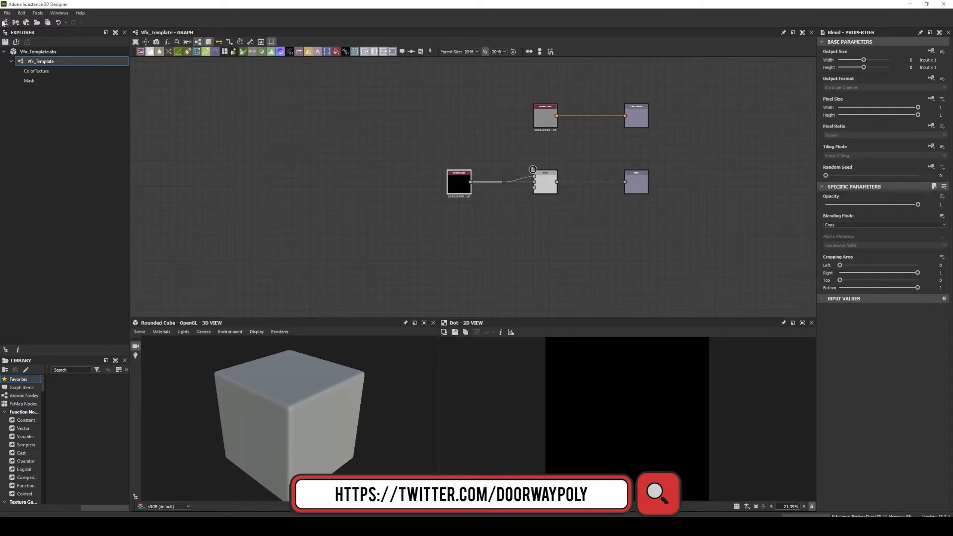
click(6, 13)
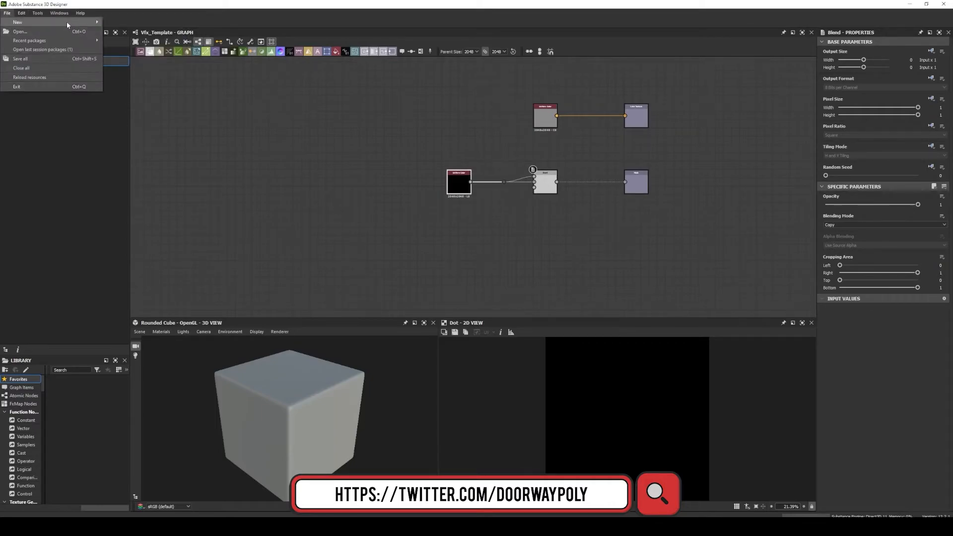
Add the Templates folder under Projects > General > Templates Directories in Preferences
click(18, 21)
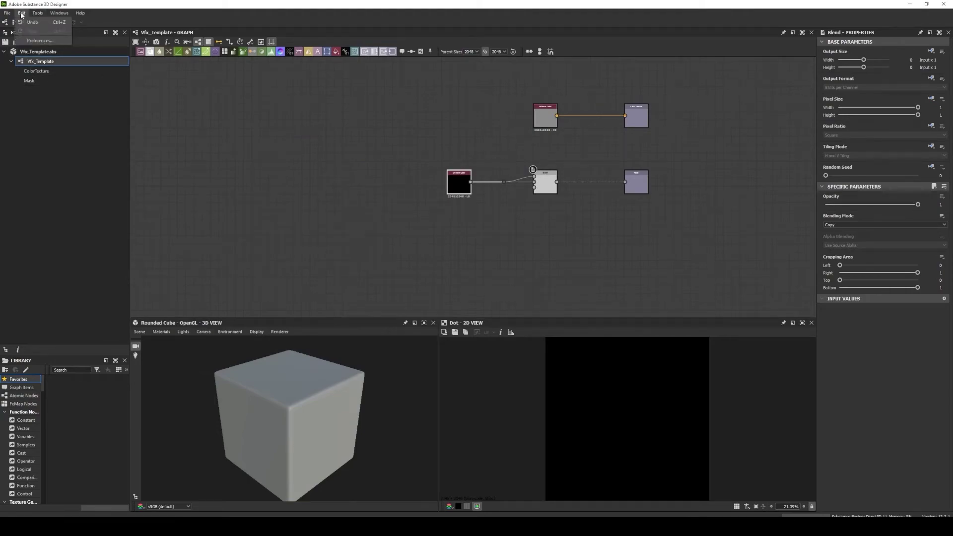
click(40, 40)
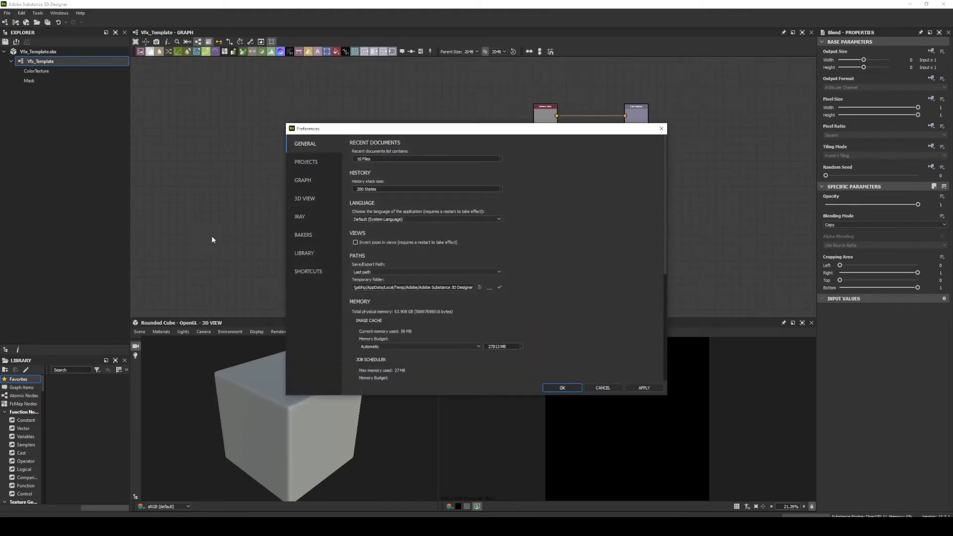
mouse_move(305, 165)
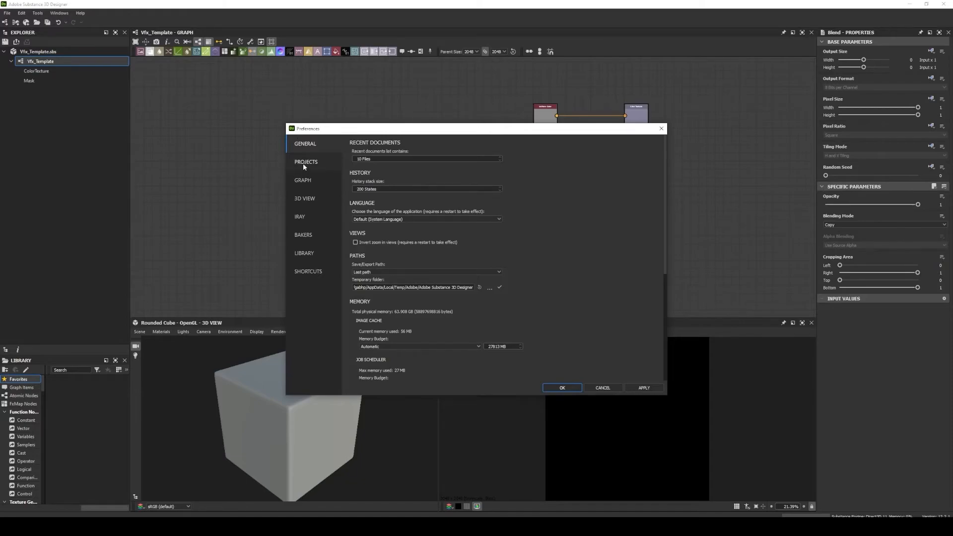
click(306, 162)
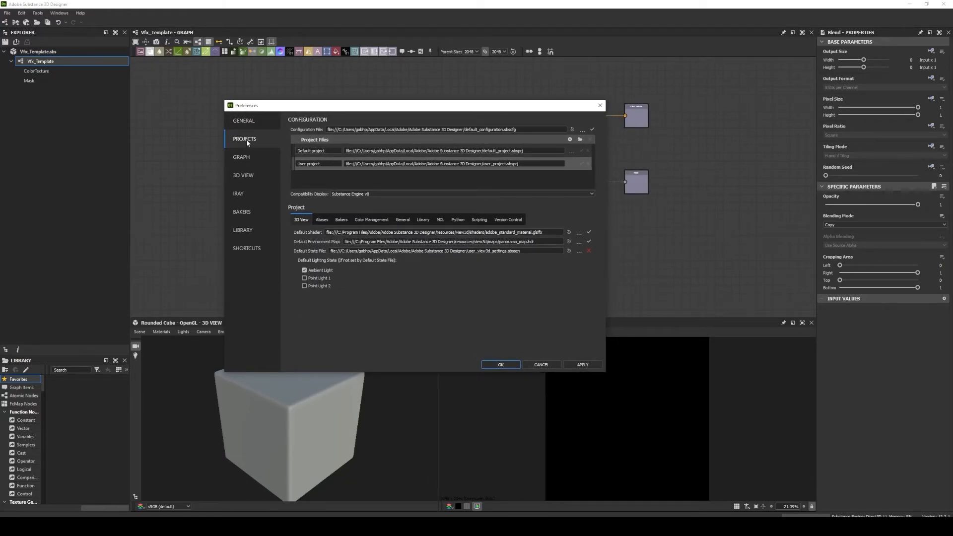
mouse_move(402, 217)
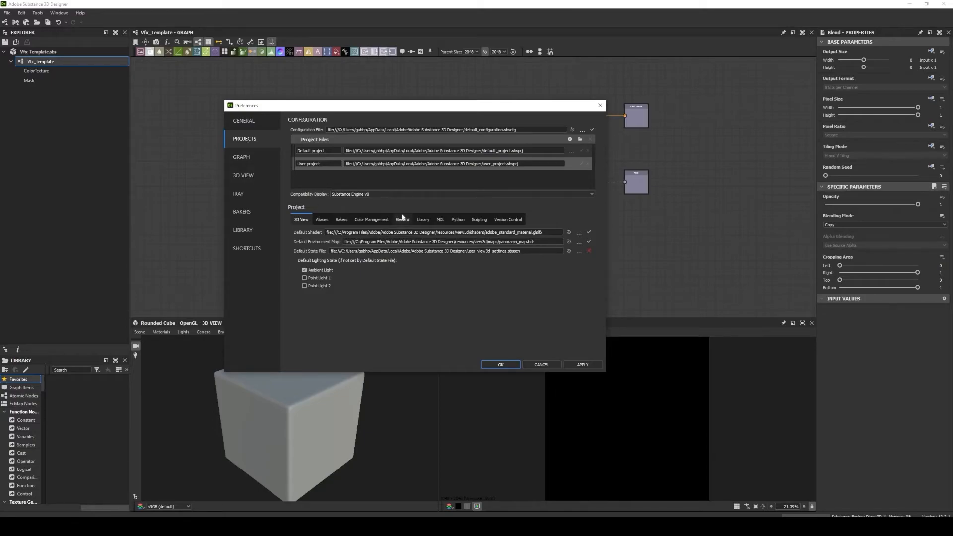
click(403, 220)
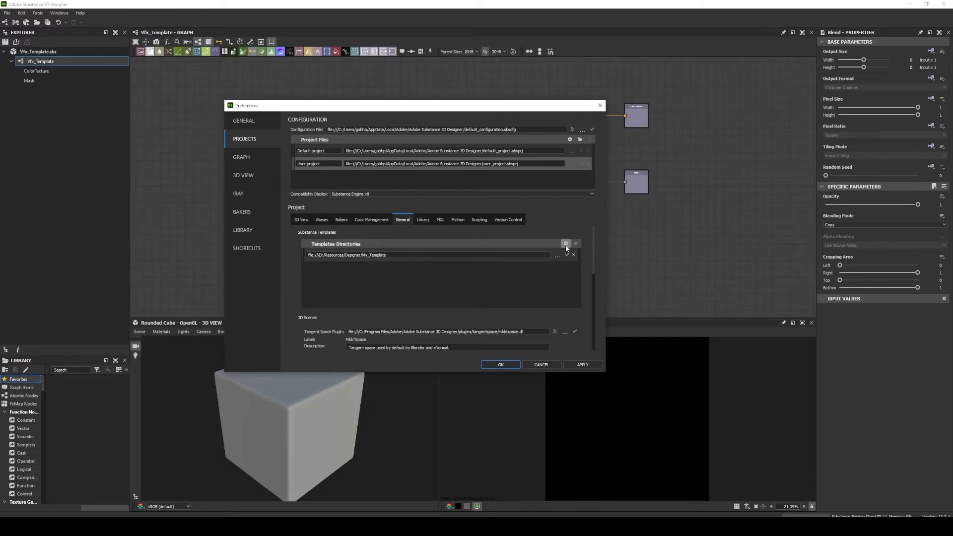
click(557, 254)
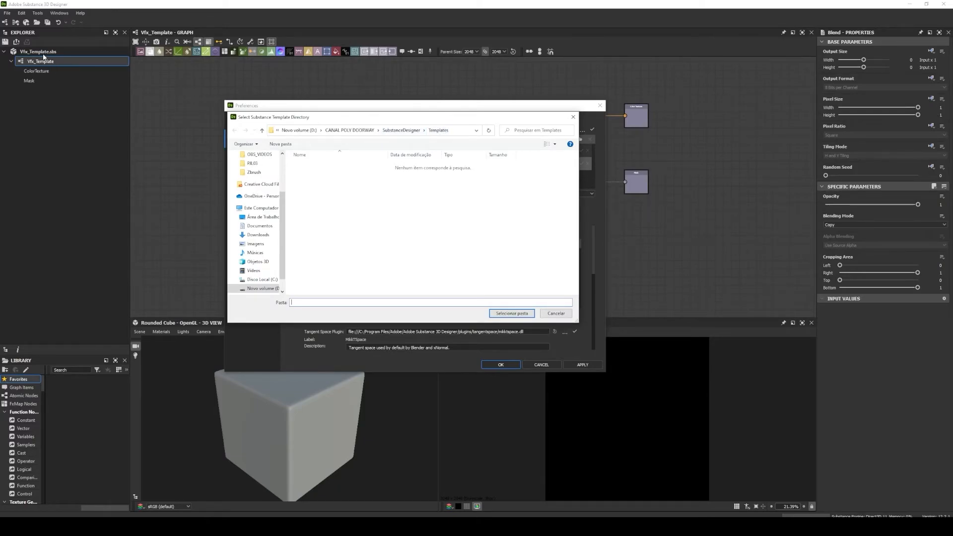
click(511, 313)
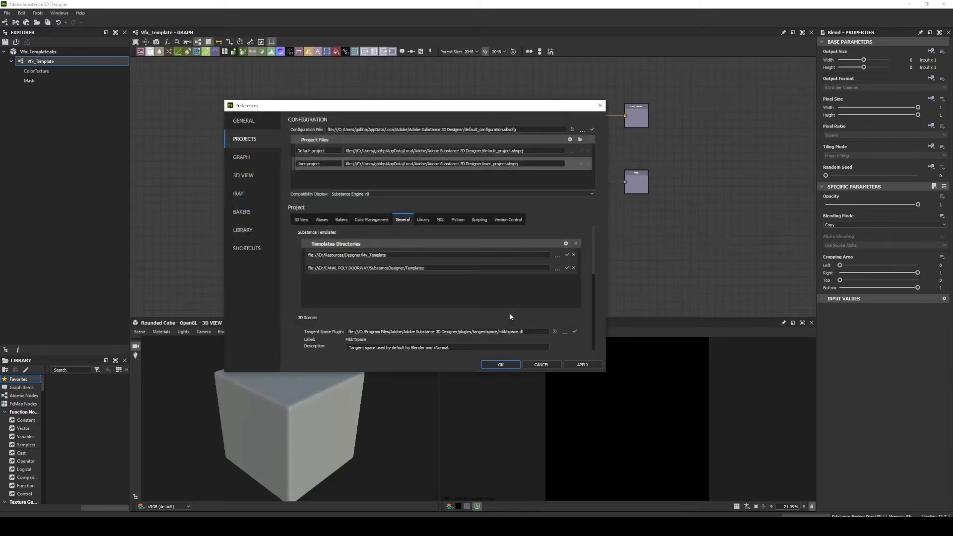
click(582, 364)
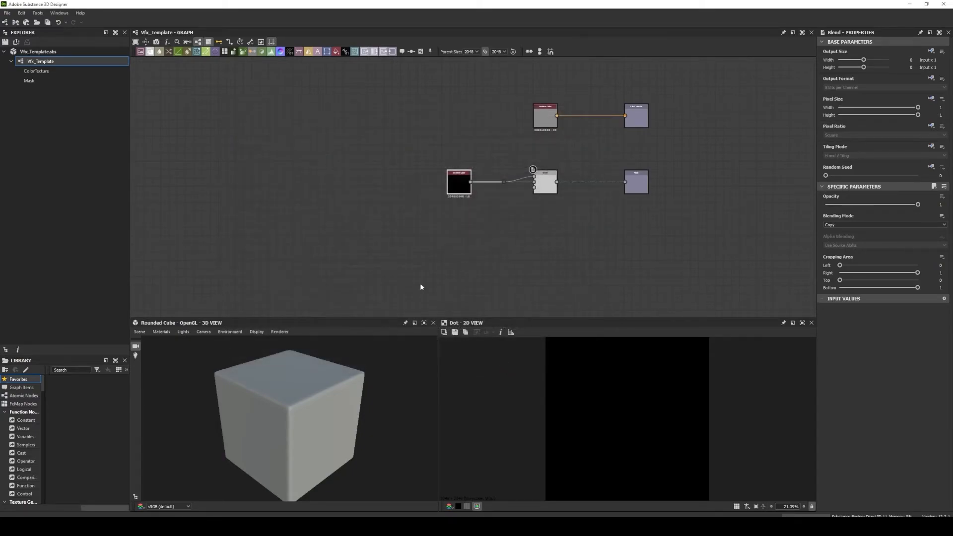
Close the Vfx_Template.sbs package from the Explorer
click(37, 51)
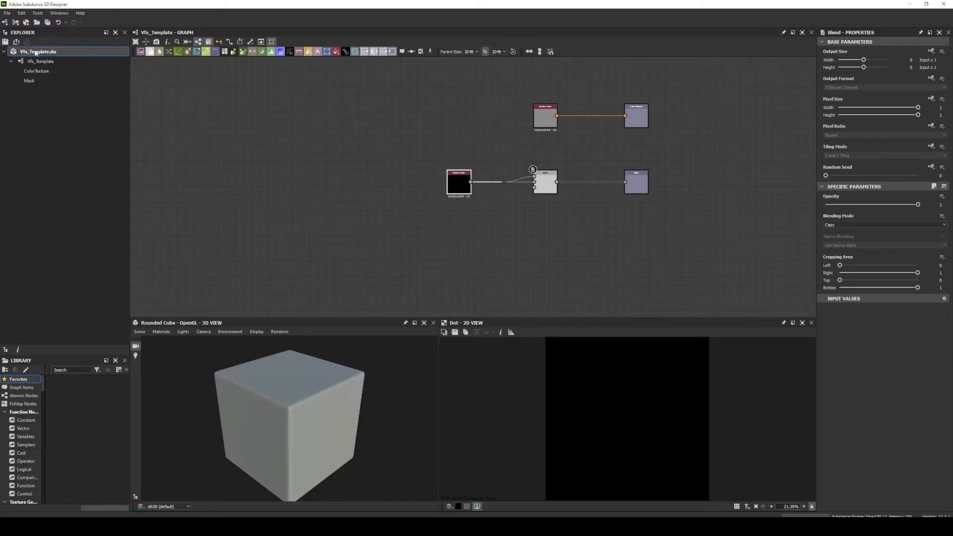
right_click(38, 51)
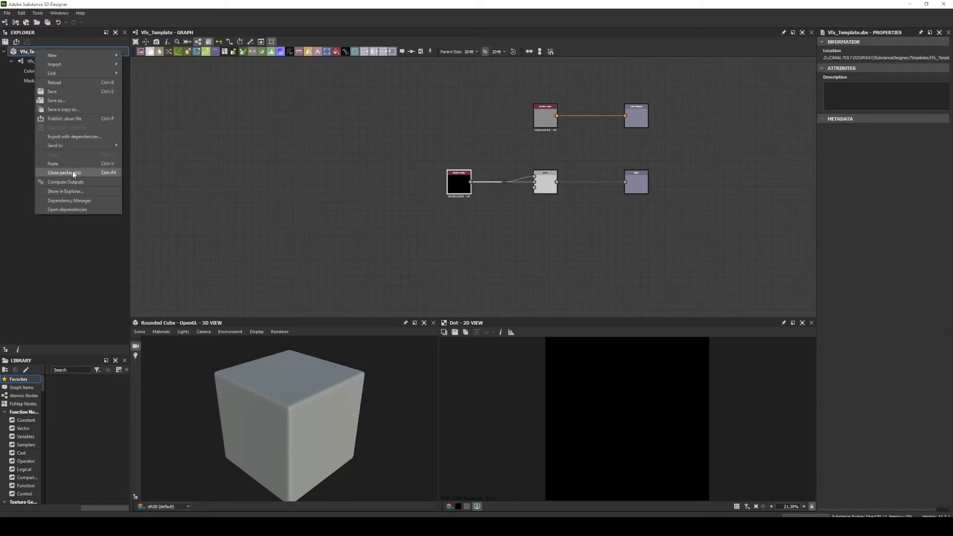
click(61, 173)
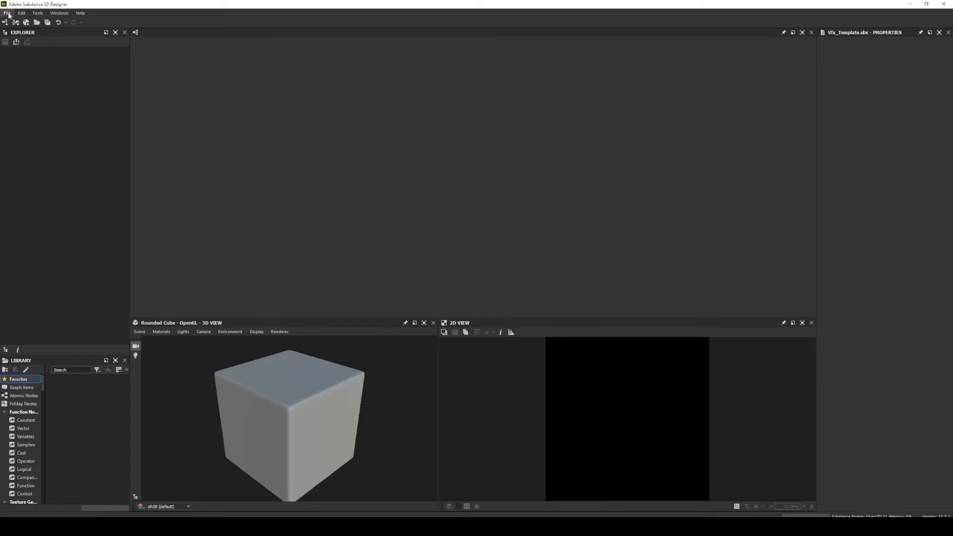
click(6, 12)
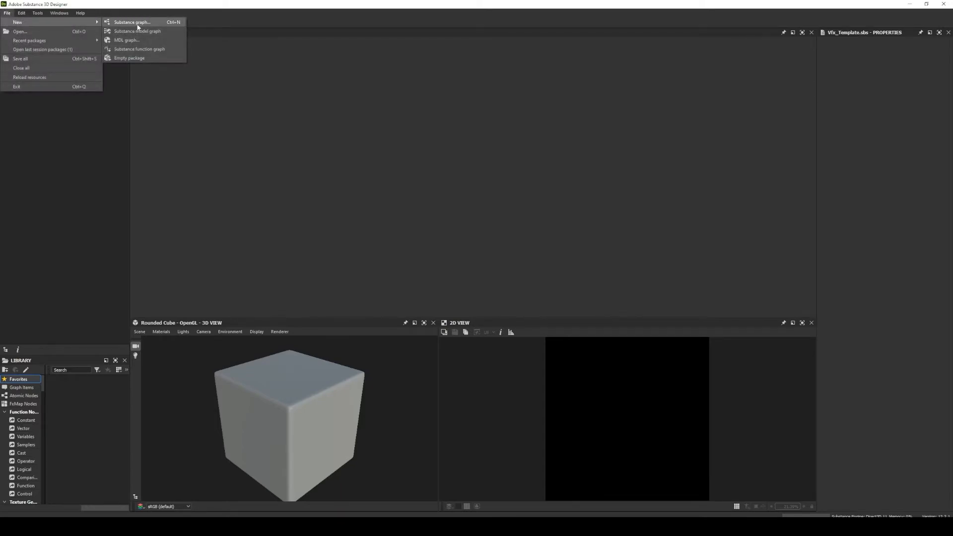
Preview Vfx_Template and GameEngineTemplate in the New Substance Graph dialog, selecting GameEngineTemplate
click(131, 22)
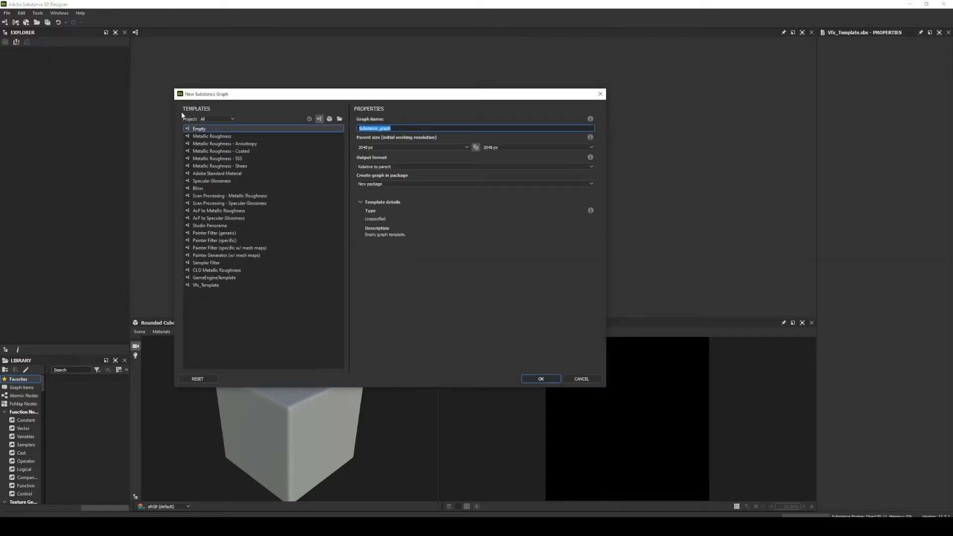
click(207, 285)
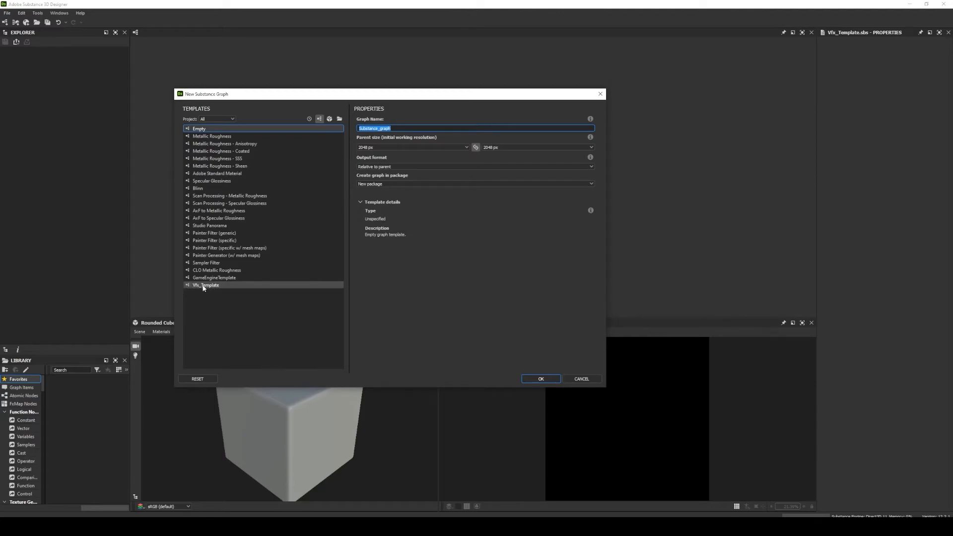
click(214, 278)
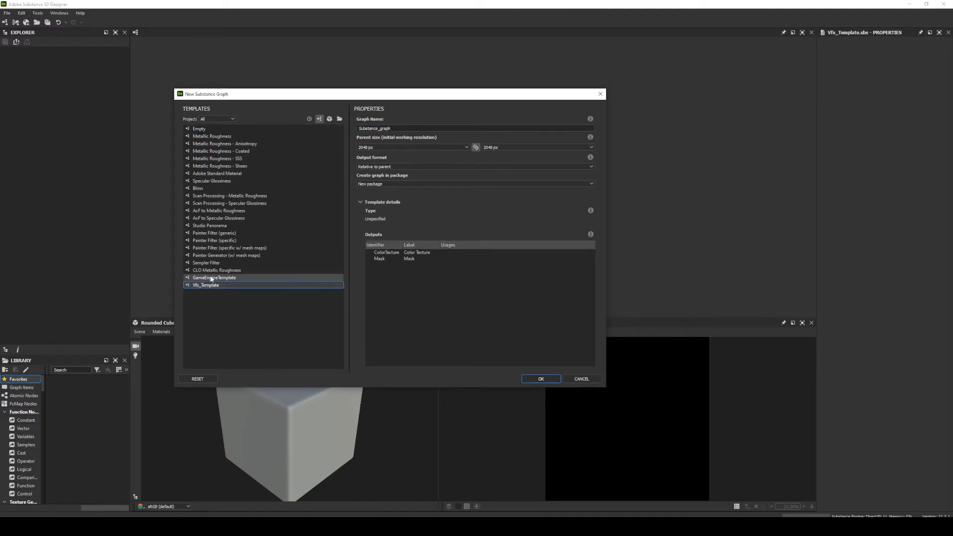
click(205, 285)
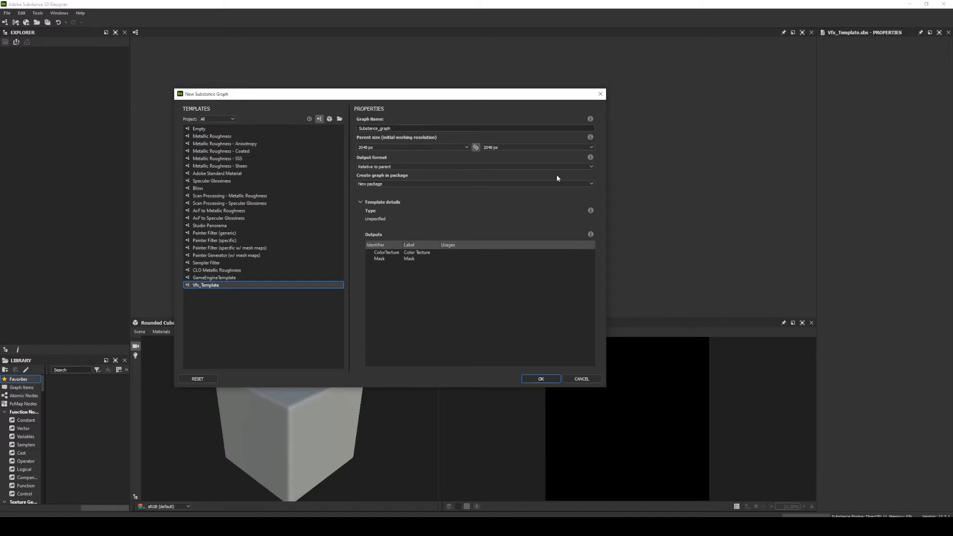
mouse_move(195, 319)
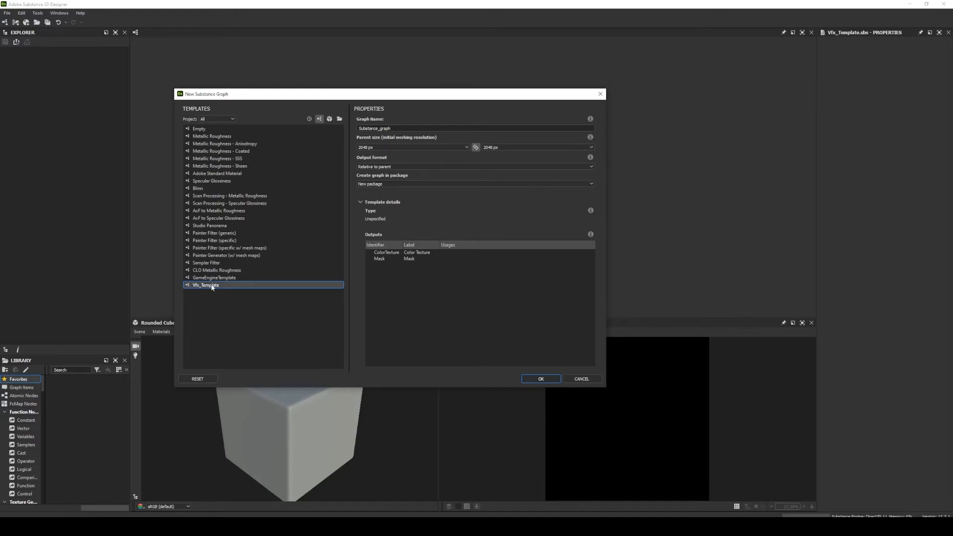
mouse_move(550, 377)
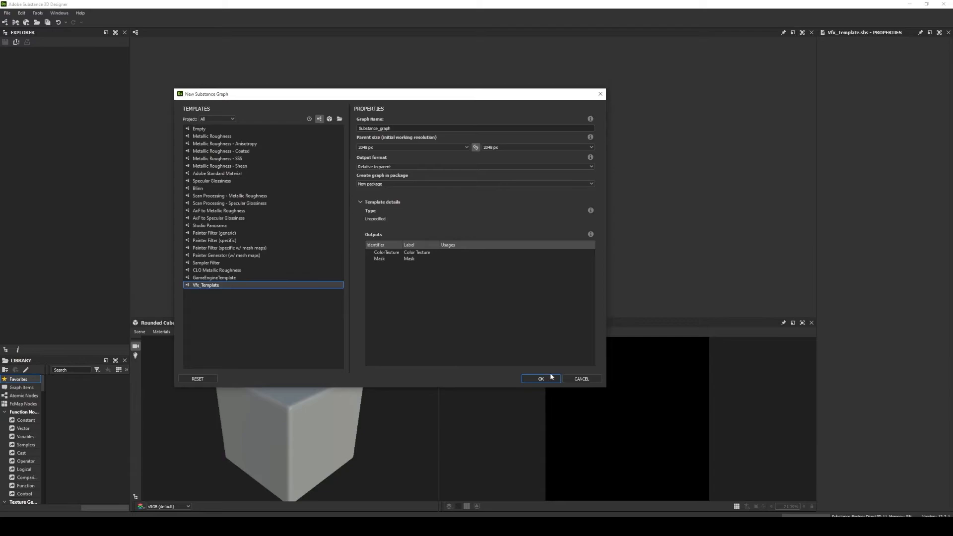
mouse_move(266, 280)
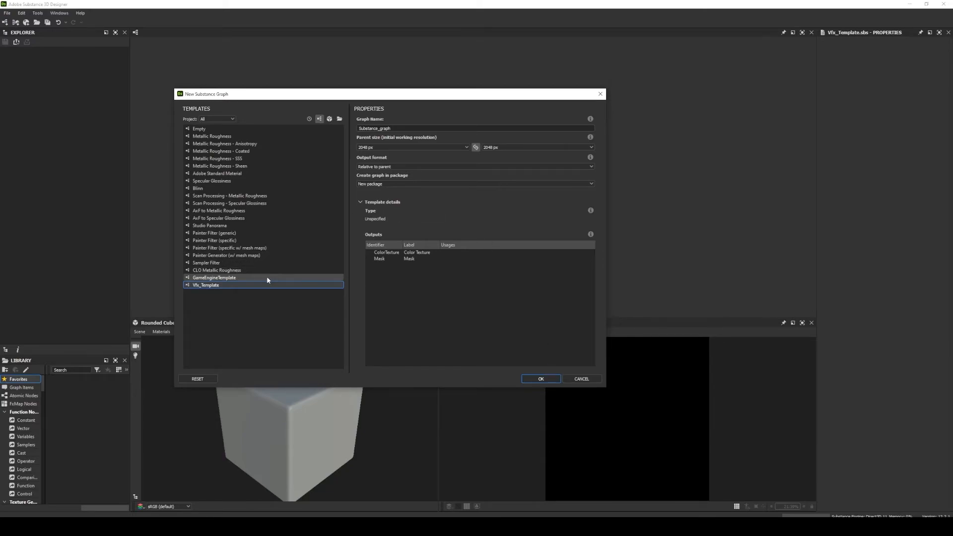
mouse_move(260, 281)
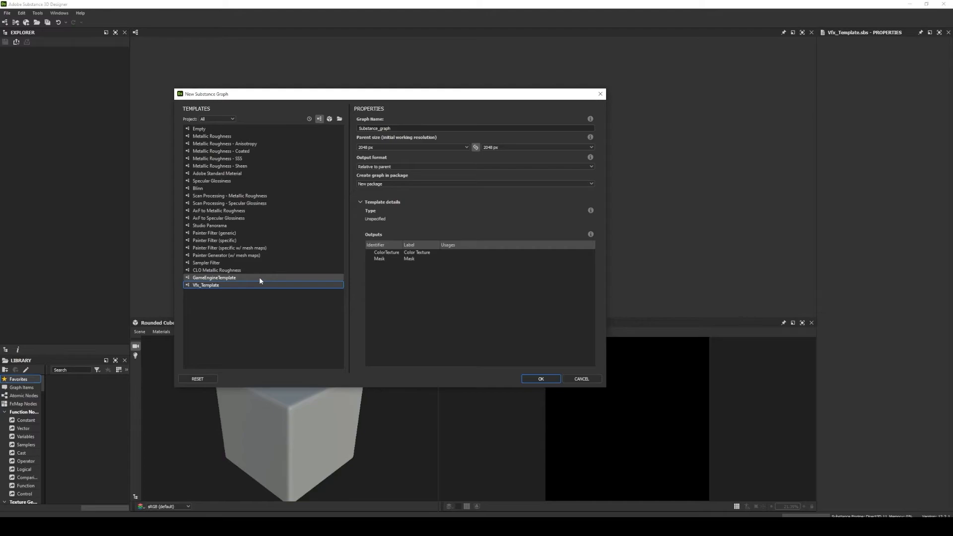
click(206, 284)
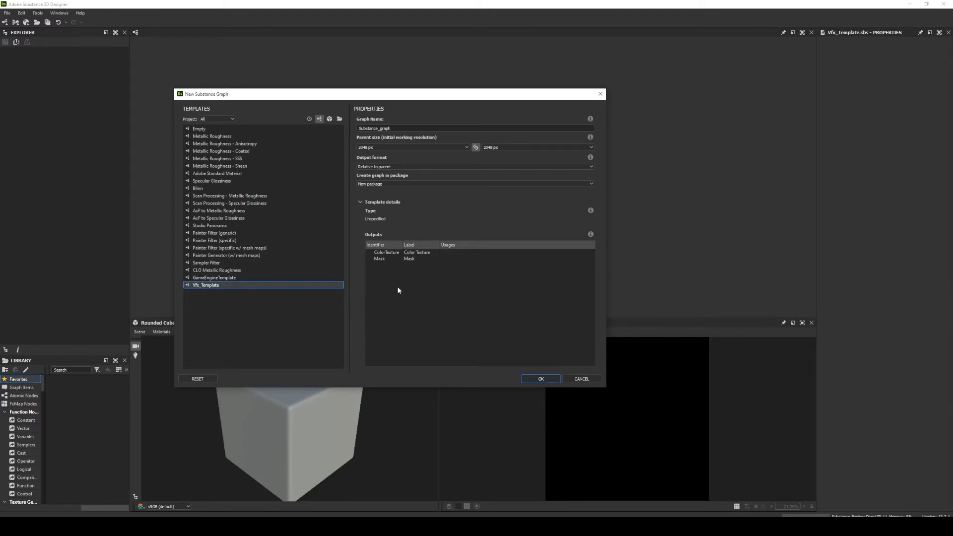
mouse_move(427, 276)
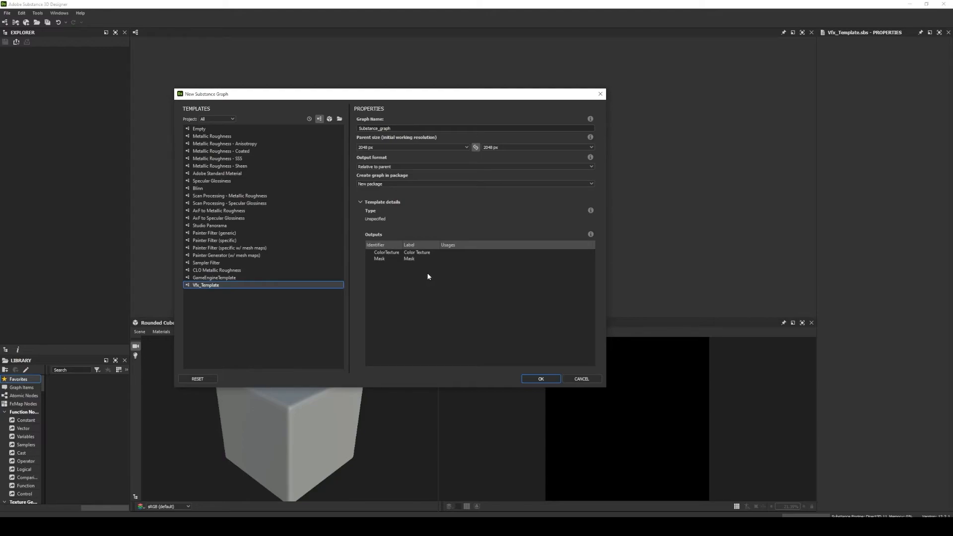
mouse_move(330, 277)
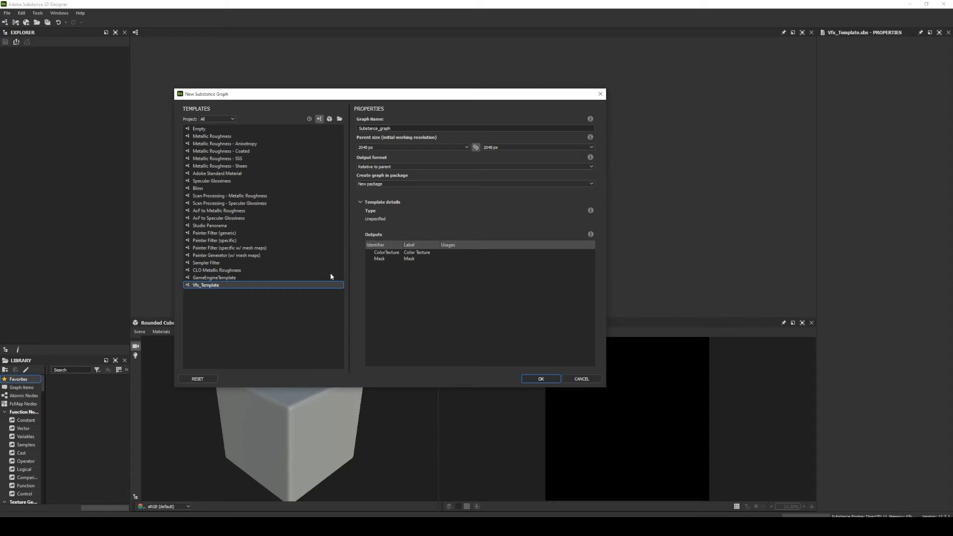
click(214, 276)
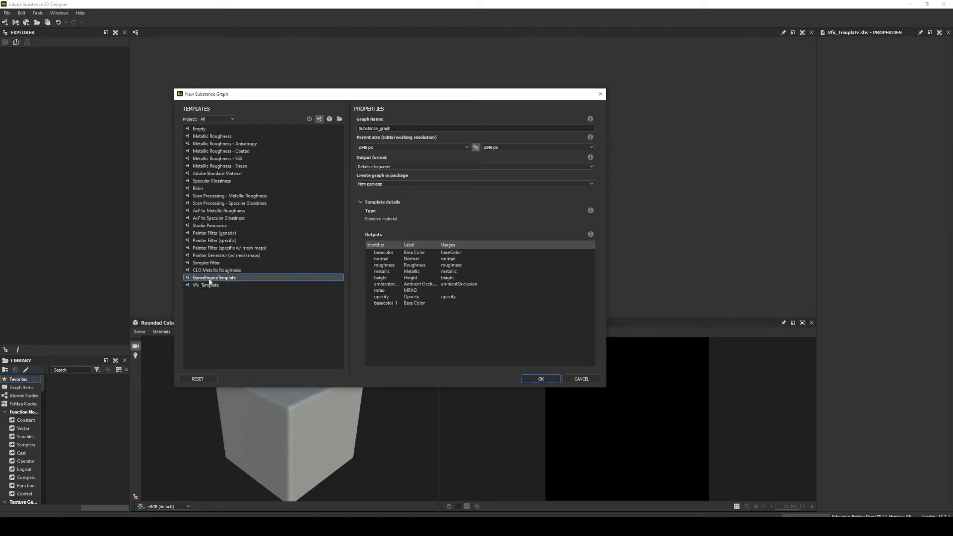
mouse_move(544, 370)
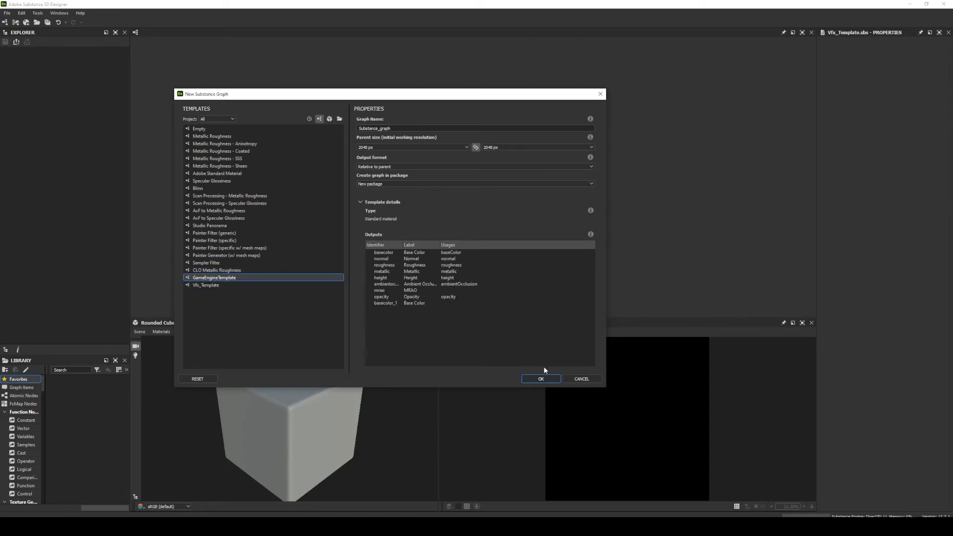
Create the GameEngineTemplate graph and look over its outputs and Game Engine frame
click(540, 378)
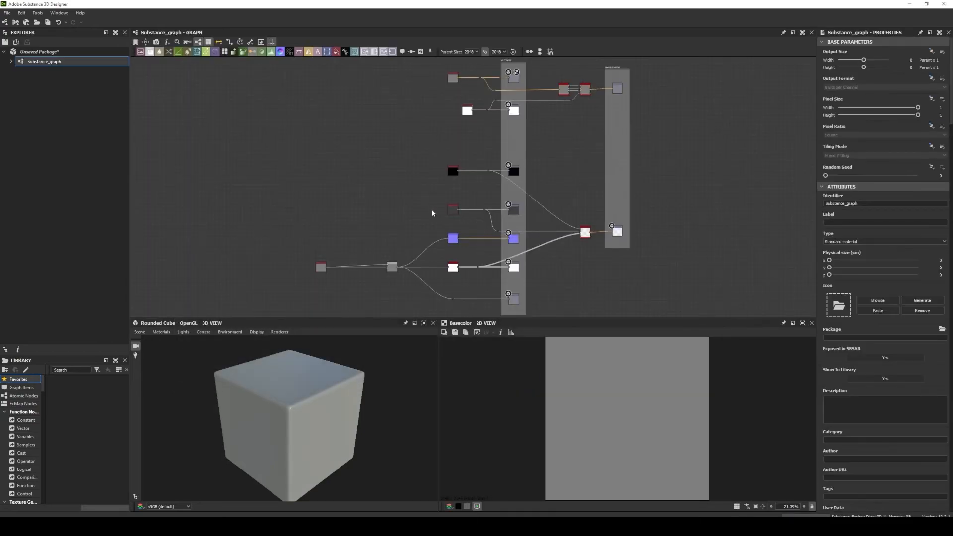
mouse_move(316, 206)
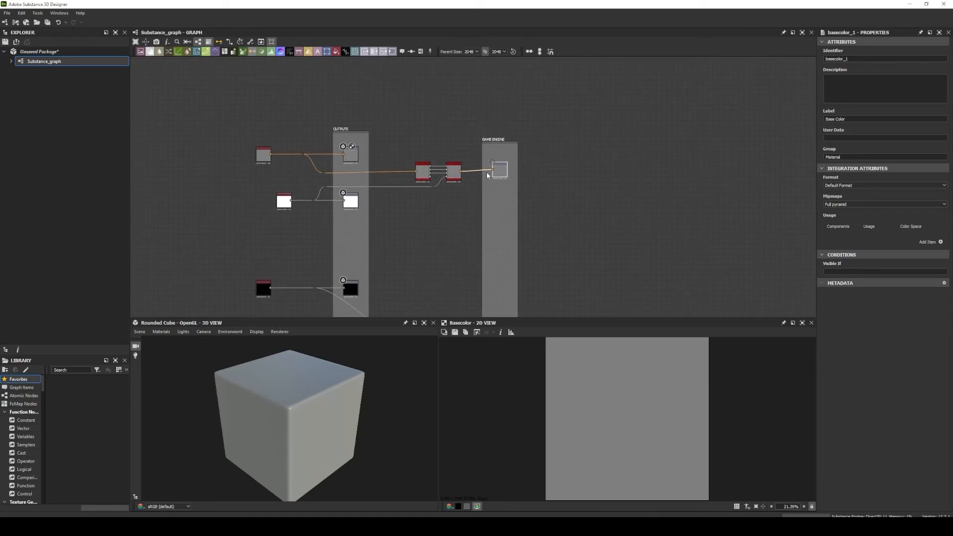
scroll(up, 3)
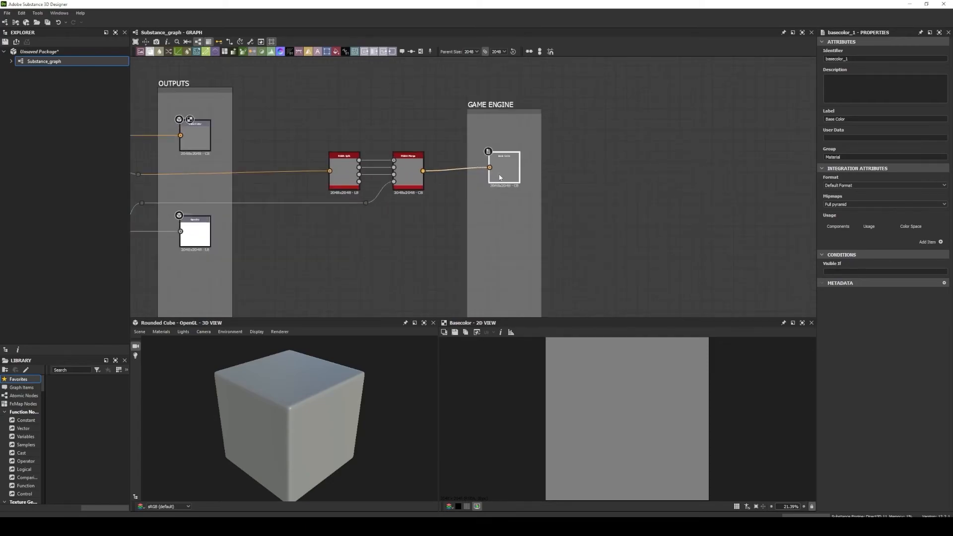
mouse_move(503, 175)
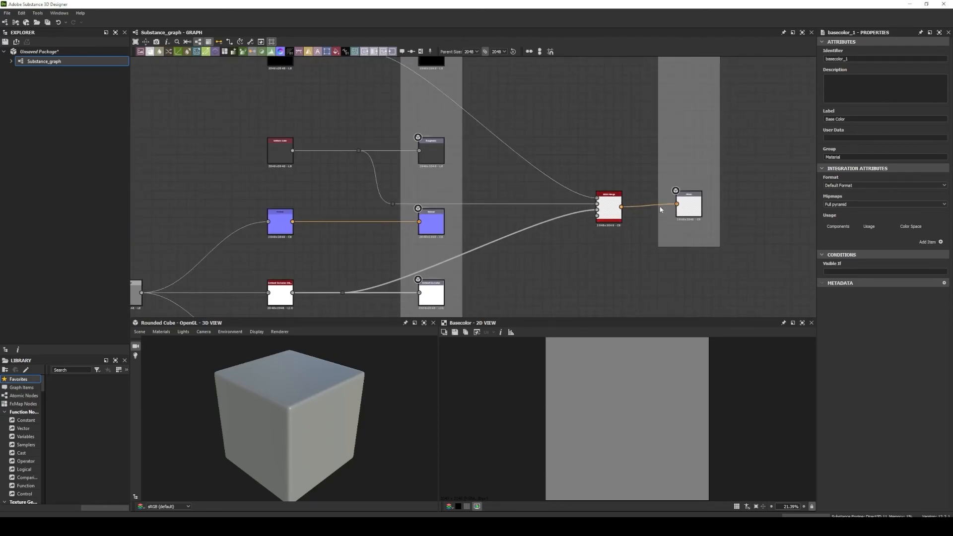
click(687, 205)
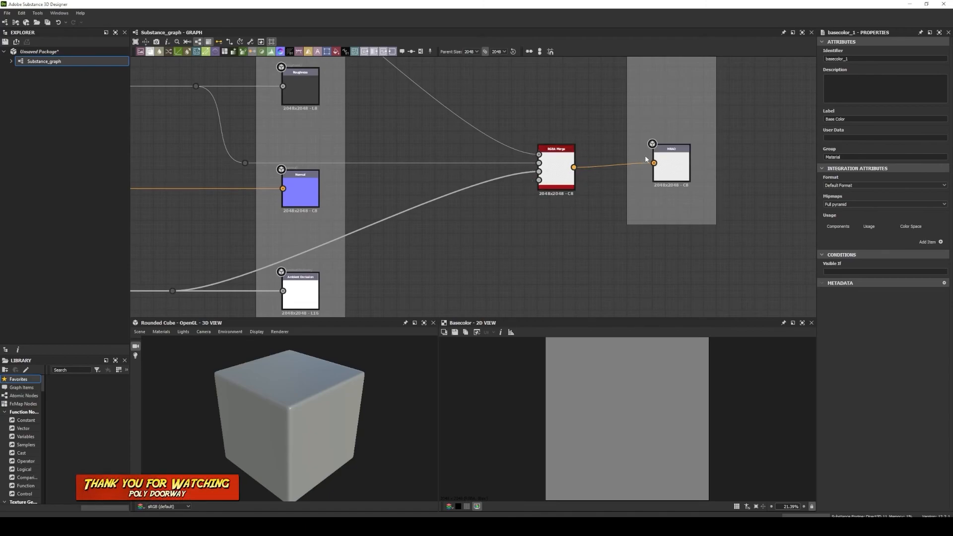
scroll(down, 3)
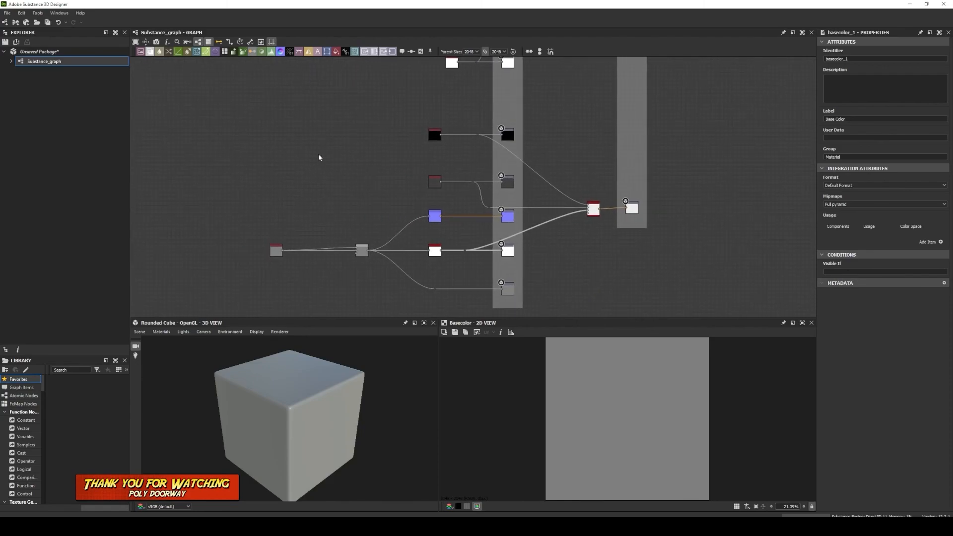
mouse_move(296, 157)
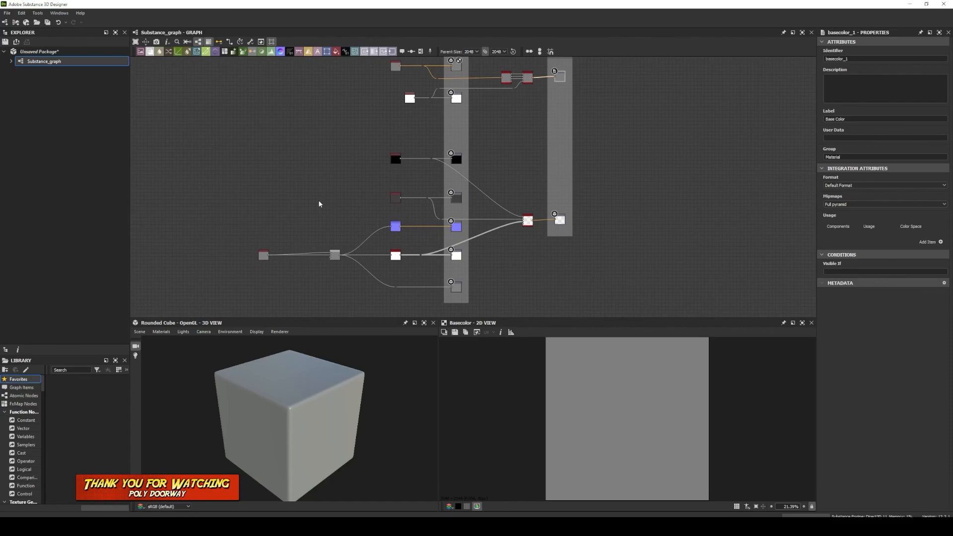
mouse_move(423, 204)
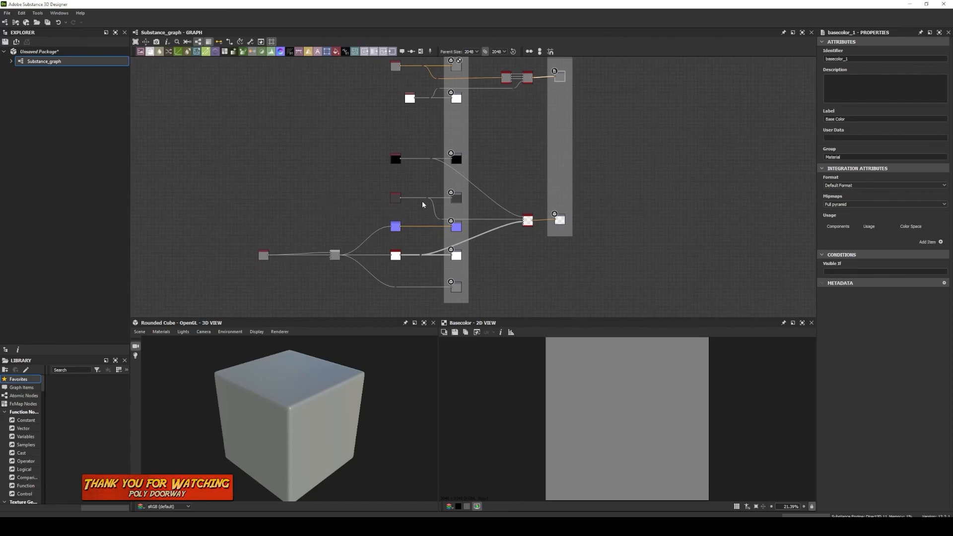
mouse_move(369, 173)
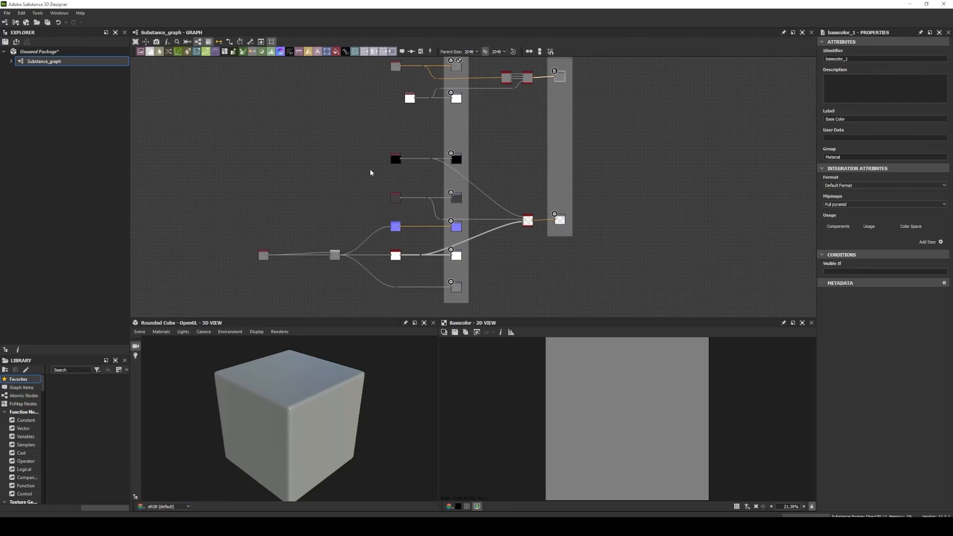
mouse_move(346, 184)
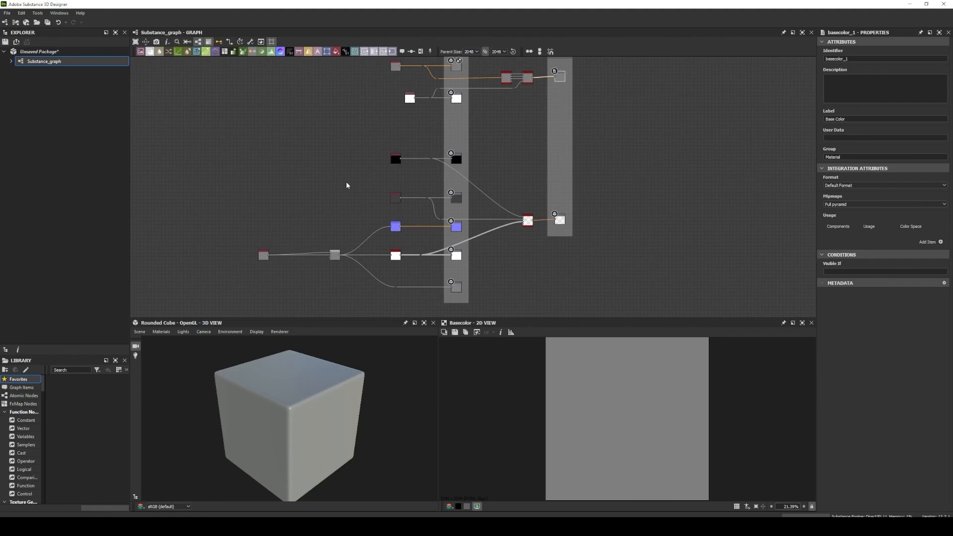
mouse_move(431, 179)
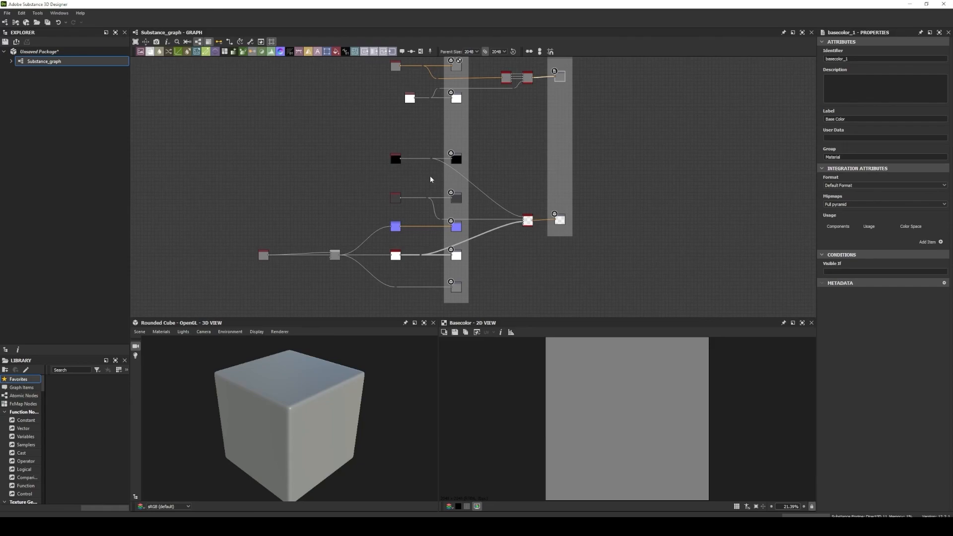